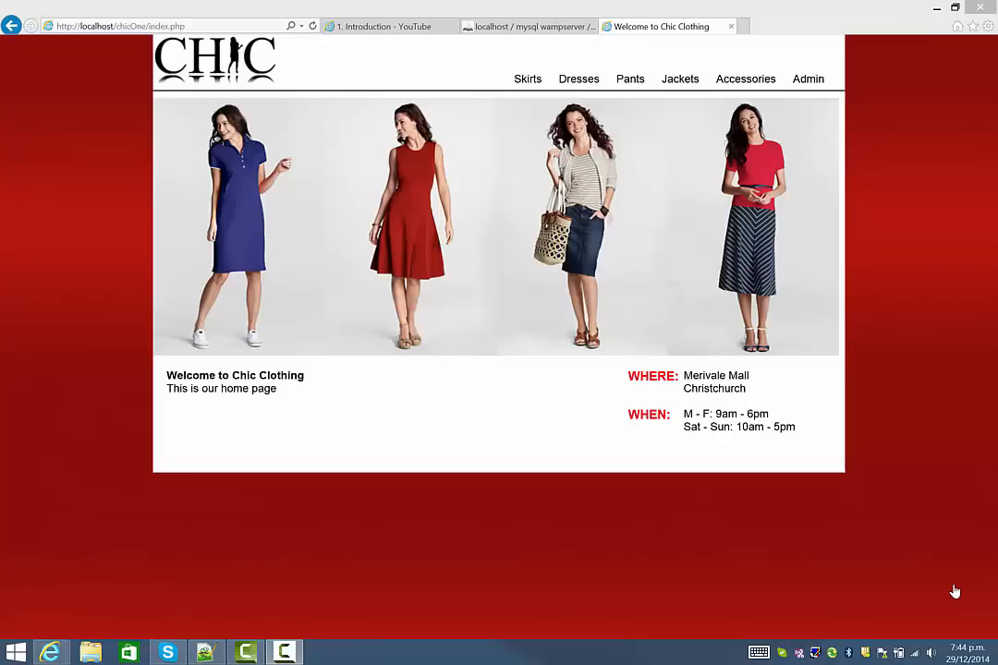
pyautogui.moveTo(502, 174)
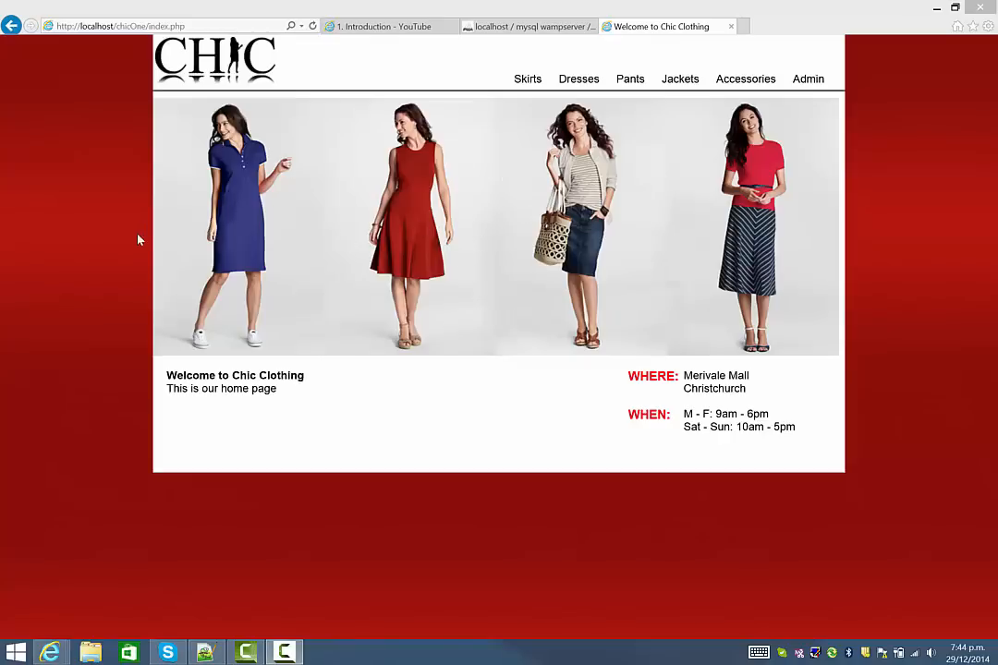
pyautogui.moveTo(238, 230)
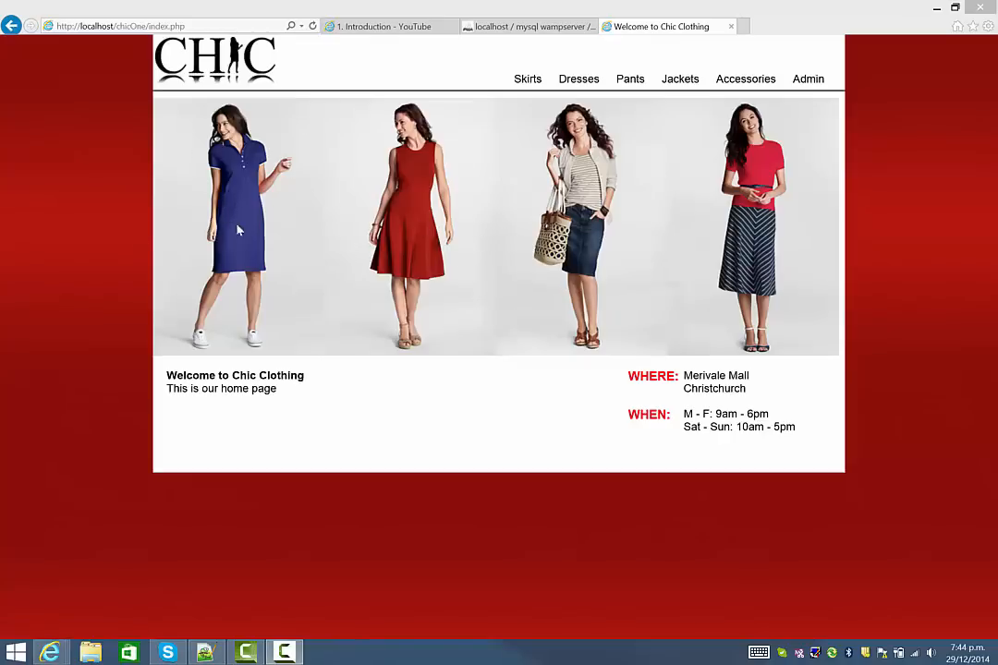
# Step: Browse the Skirts and Jackets category pages, ending back on the Skirts listing
pyautogui.click(527, 79)
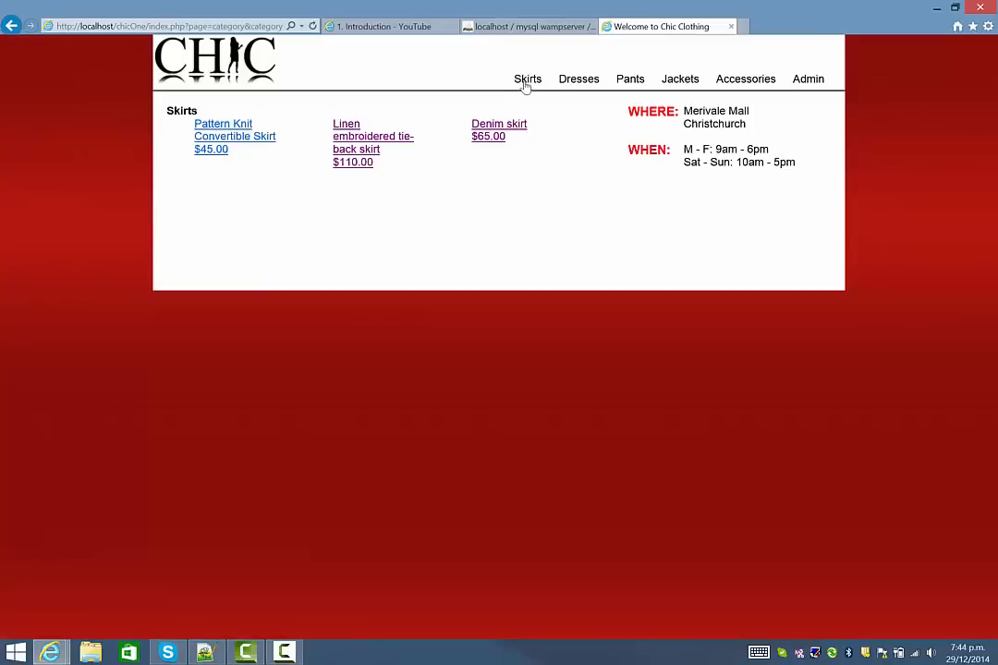
pyautogui.moveTo(630, 78)
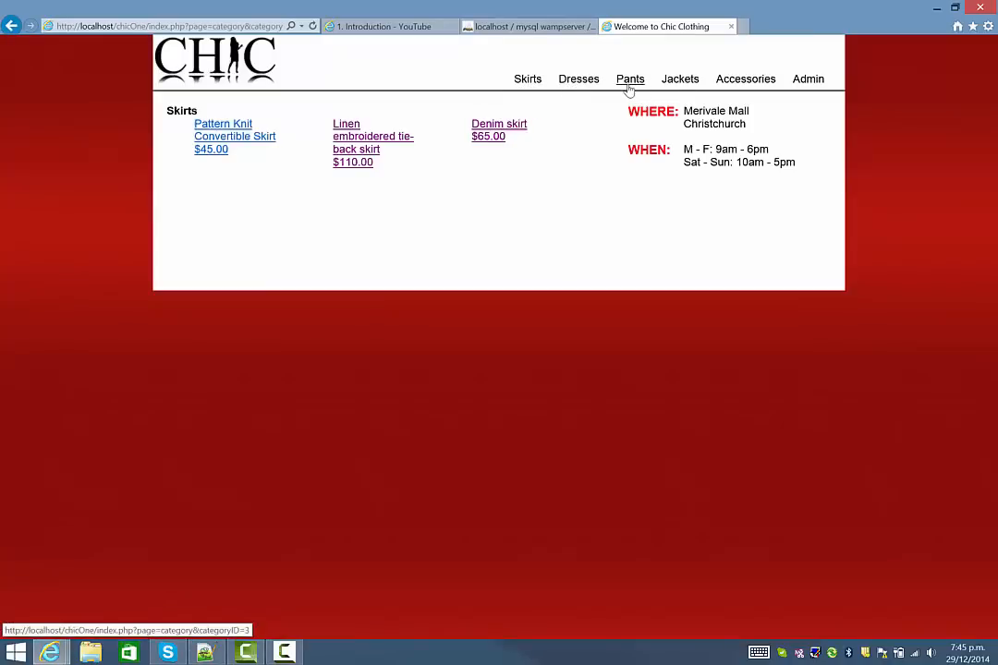
pyautogui.click(680, 79)
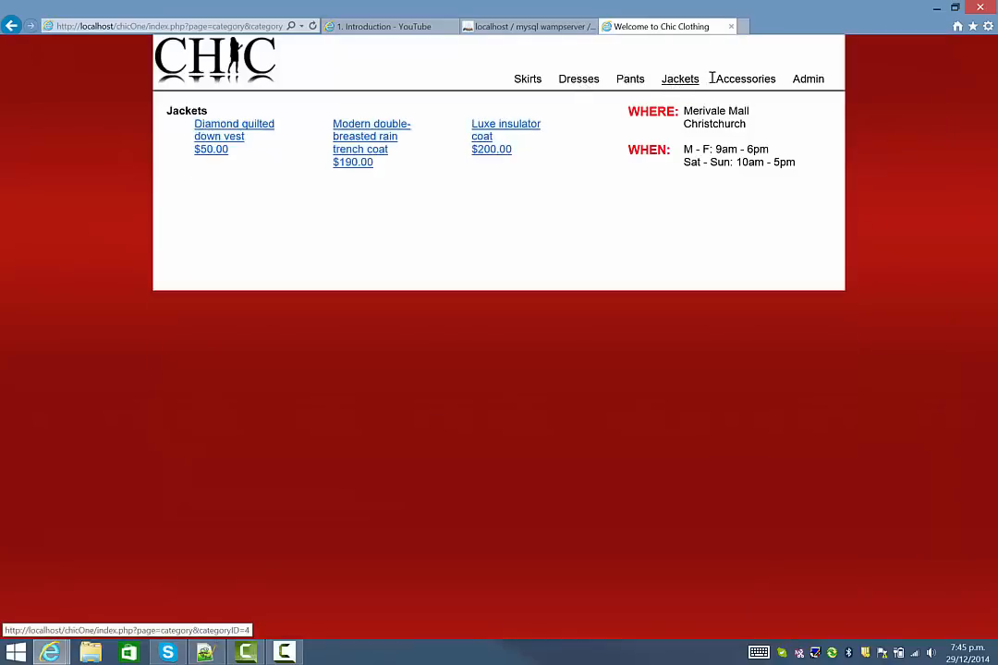
pyautogui.click(528, 79)
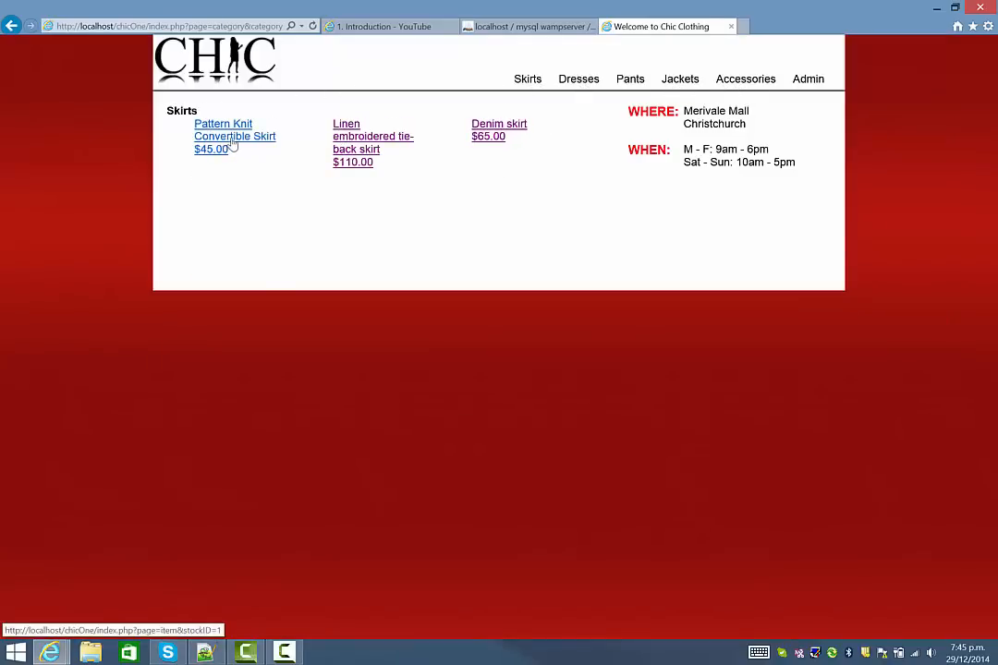
# Step: Open the Pattern Knit Convertible Skirt detail page showing its $45.00 price
pyautogui.click(223, 124)
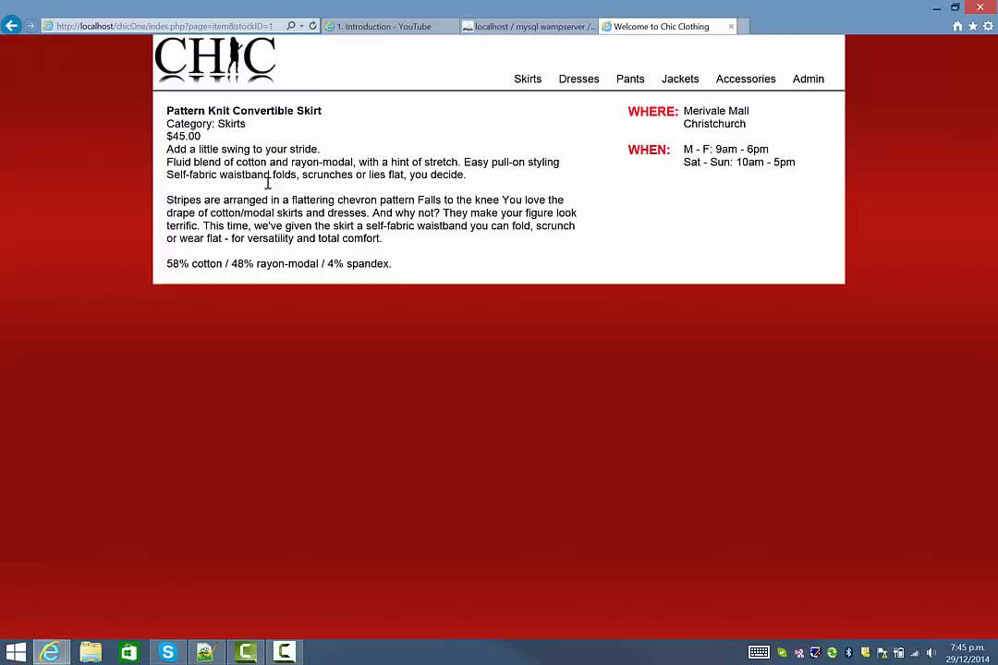
pyautogui.moveTo(239, 146)
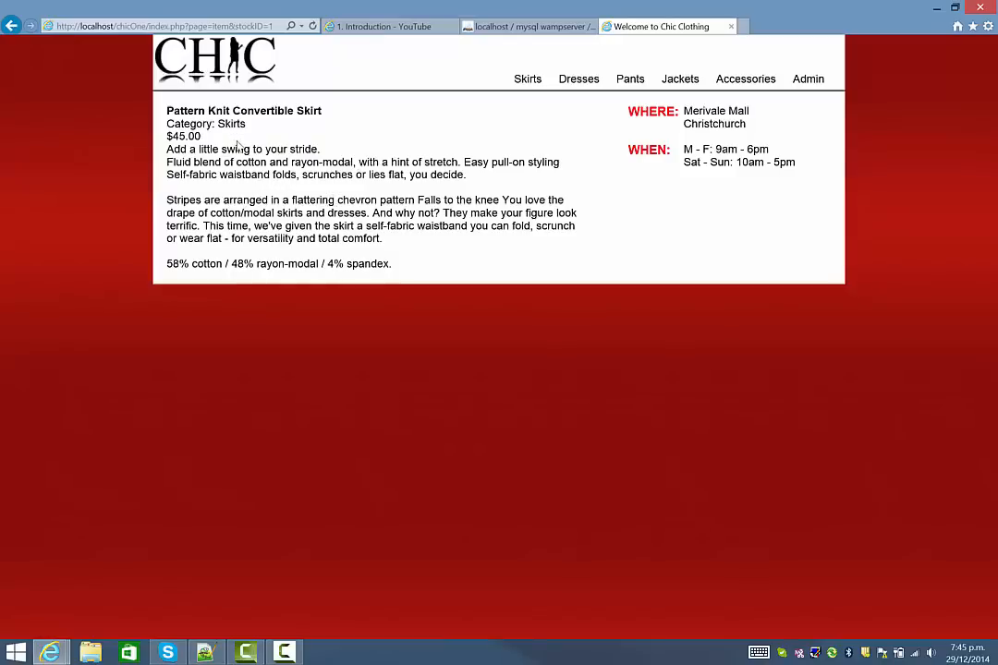
pyautogui.moveTo(247, 174)
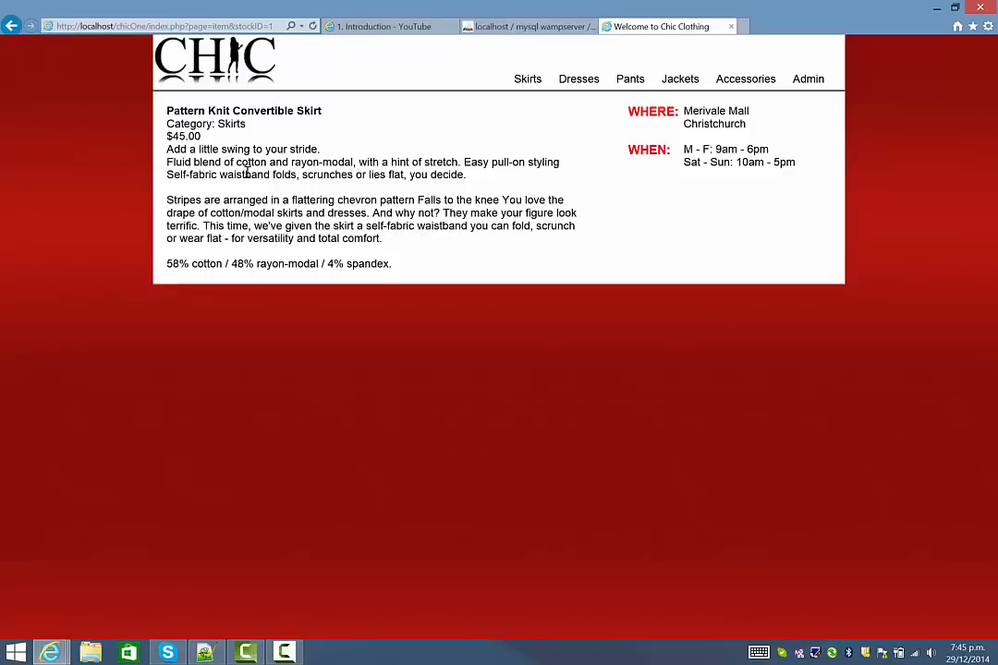
pyautogui.moveTo(418, 173)
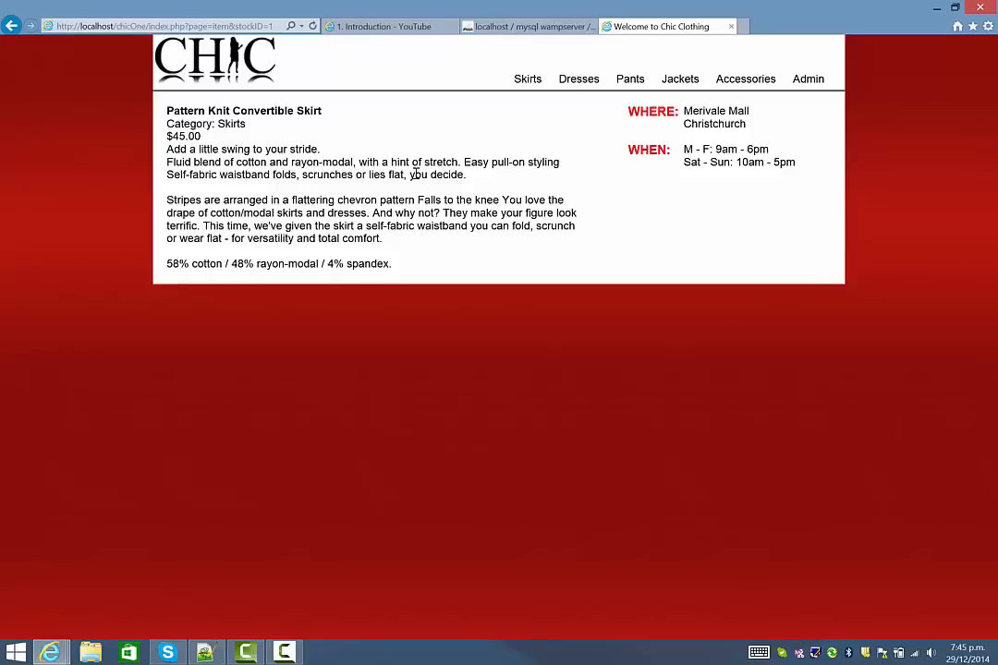
pyautogui.moveTo(431, 198)
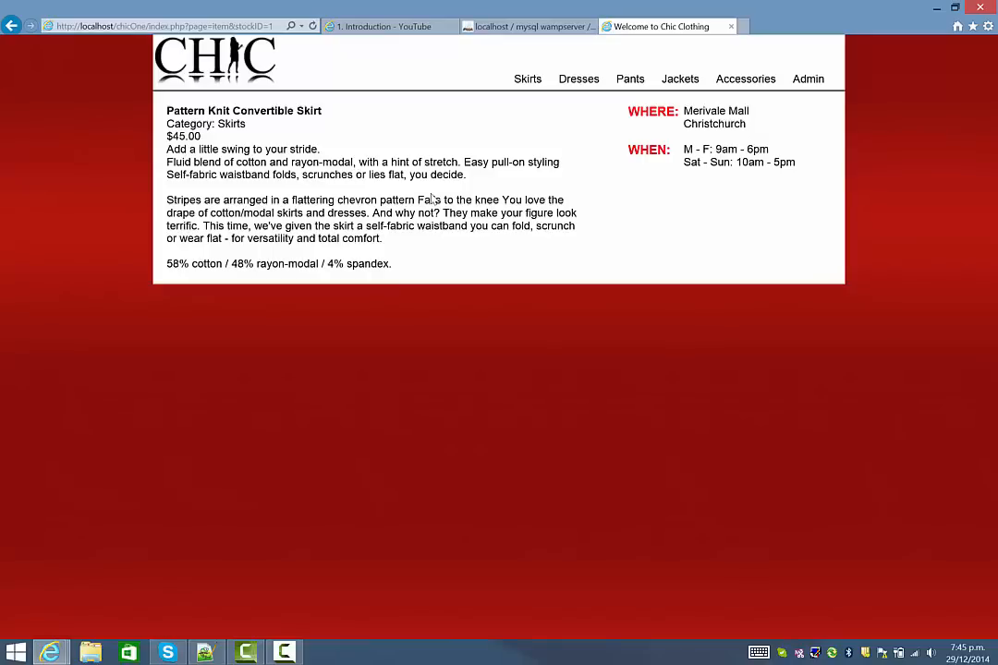
# Step: Revisit the home and Skirts pages, then bring up phpMyAdmin's chictutorial tables
pyautogui.click(215, 59)
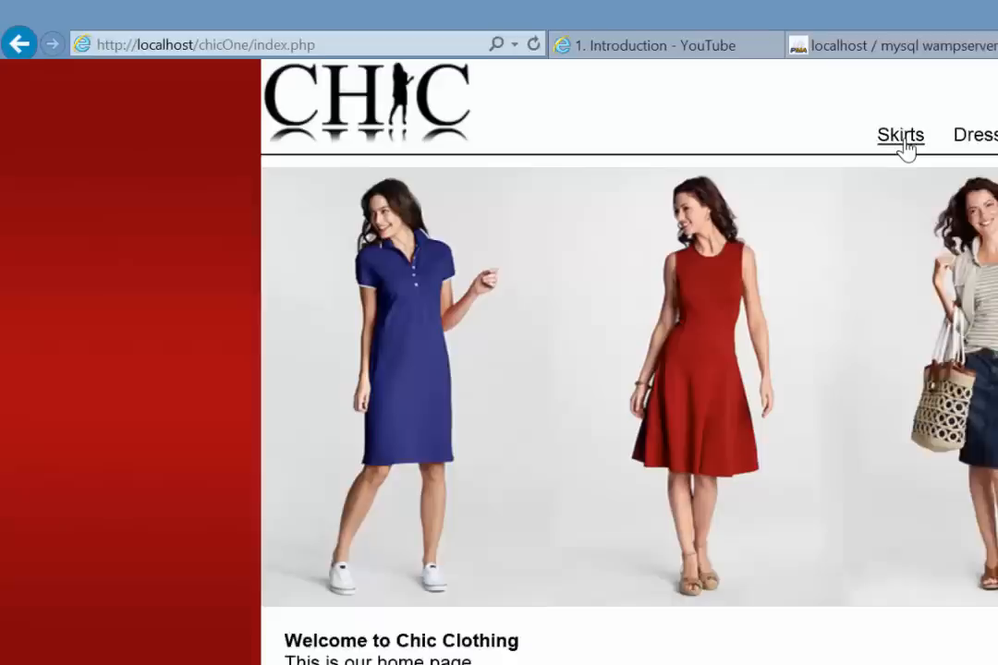
pyautogui.click(899, 135)
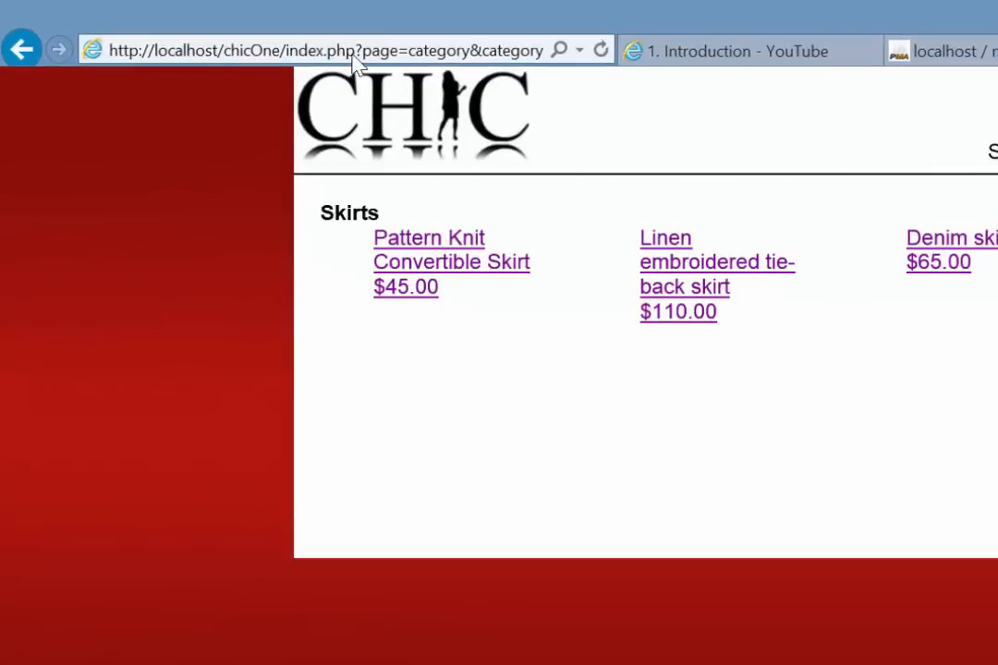
pyautogui.moveTo(349, 137)
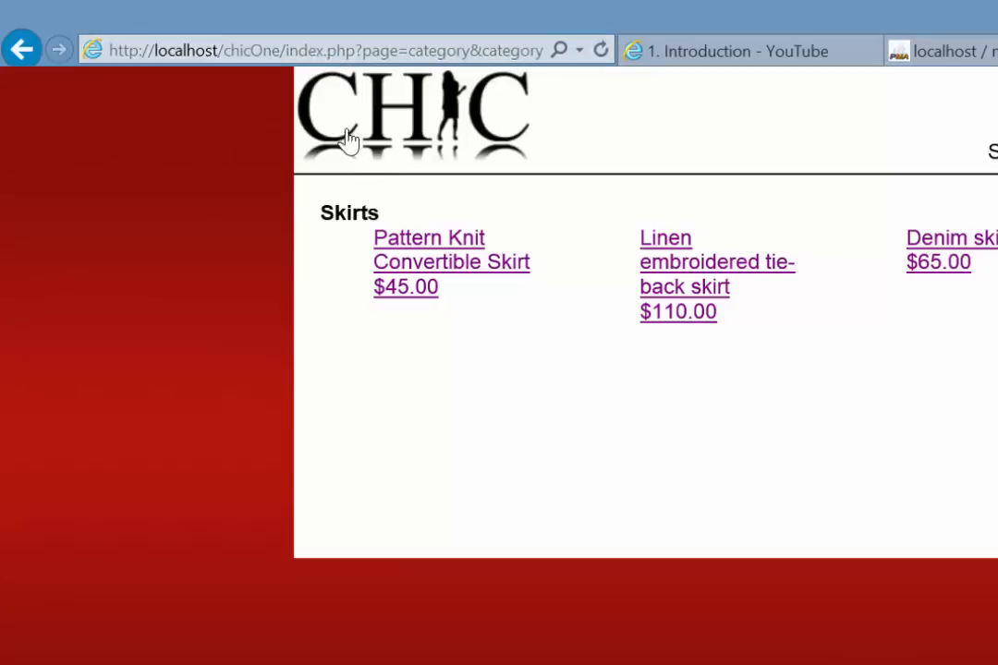
pyautogui.click(413, 115)
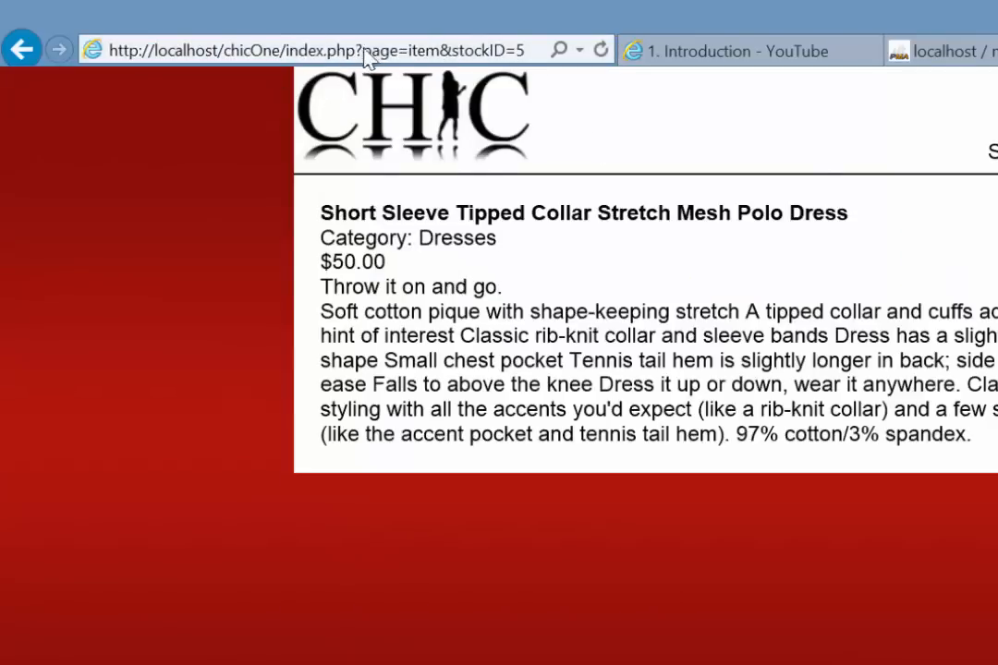
pyautogui.moveTo(320, 213); pyautogui.dragTo(744, 311)
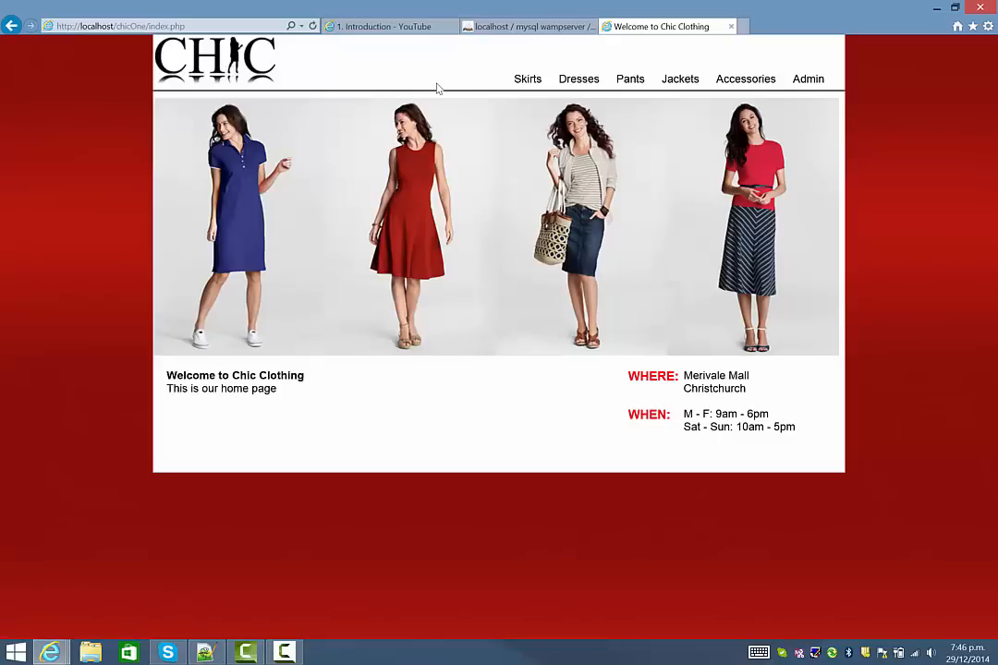
pyautogui.moveTo(528, 79)
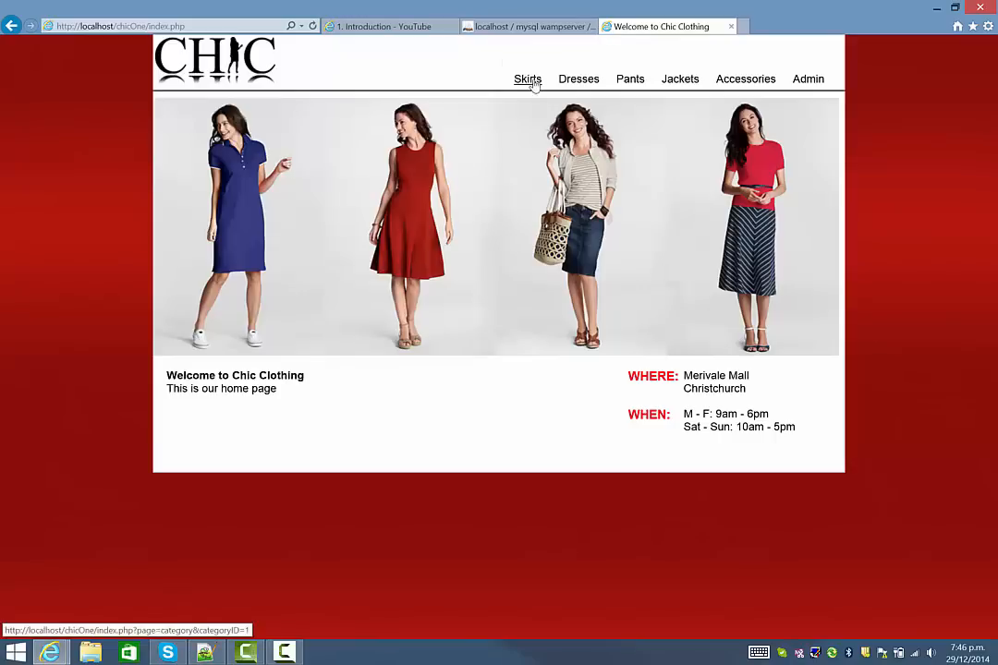
pyautogui.moveTo(644, 90)
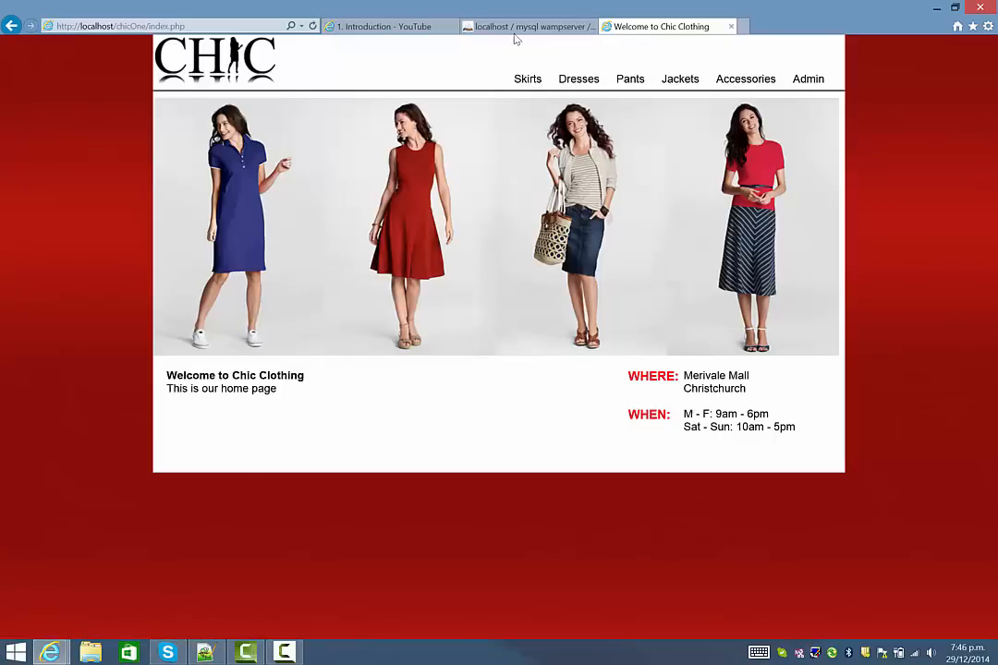
pyautogui.click(527, 25)
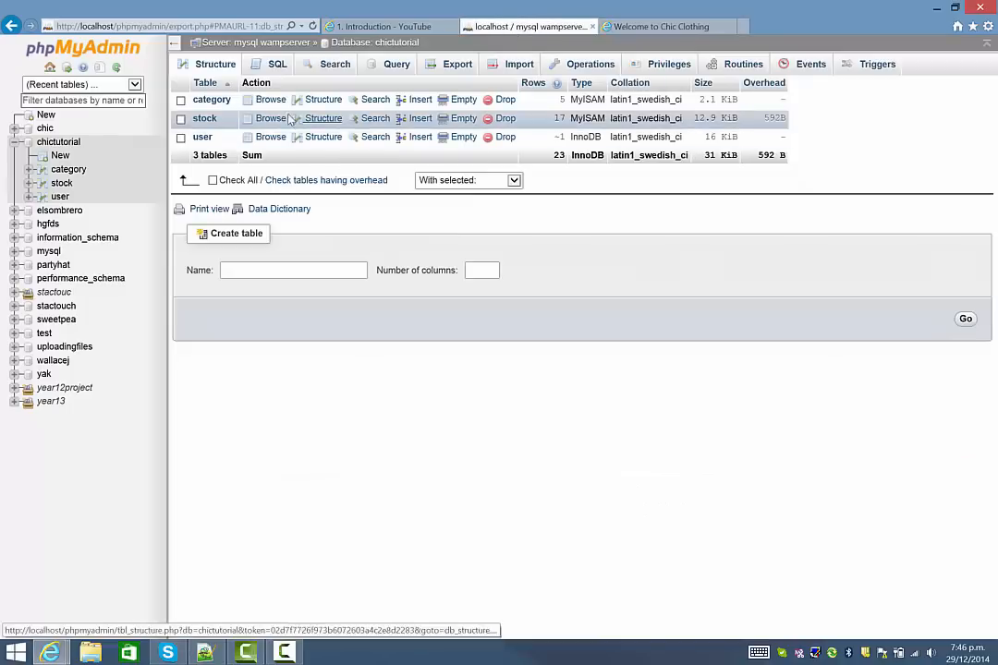
# Step: View the category table's five rows and the stock table's 17 items, comparing with the Skirts listing
pyautogui.click(270, 98)
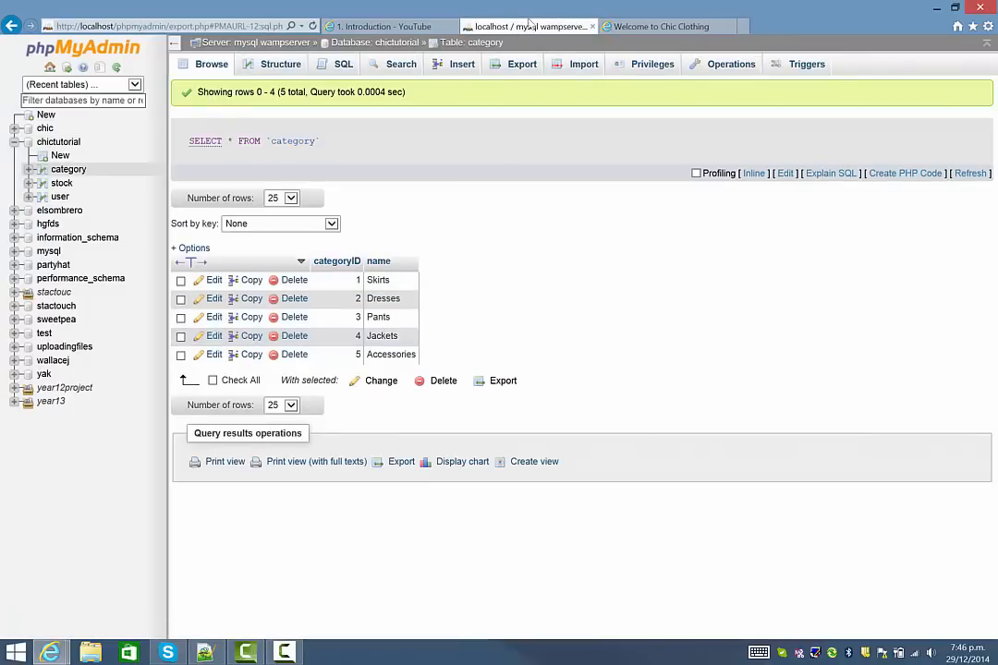
pyautogui.click(660, 26)
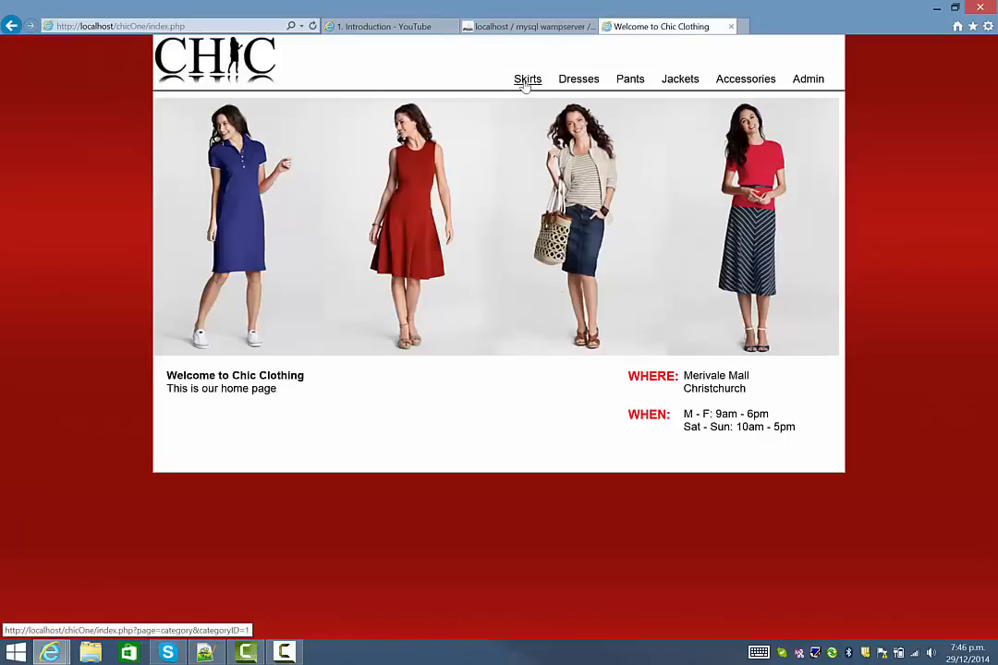
pyautogui.click(528, 79)
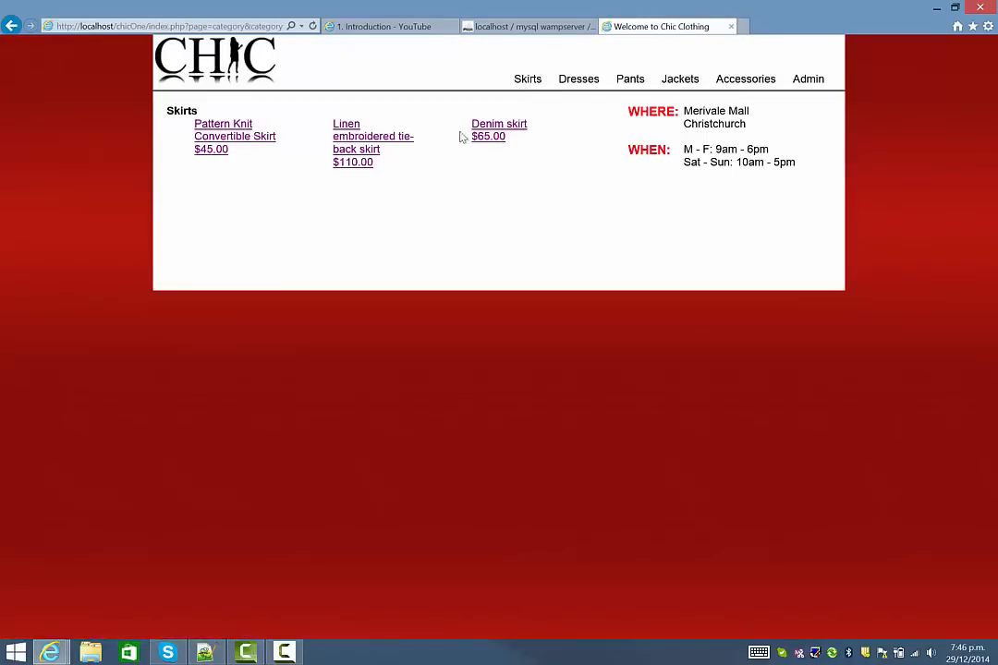
pyautogui.click(526, 26)
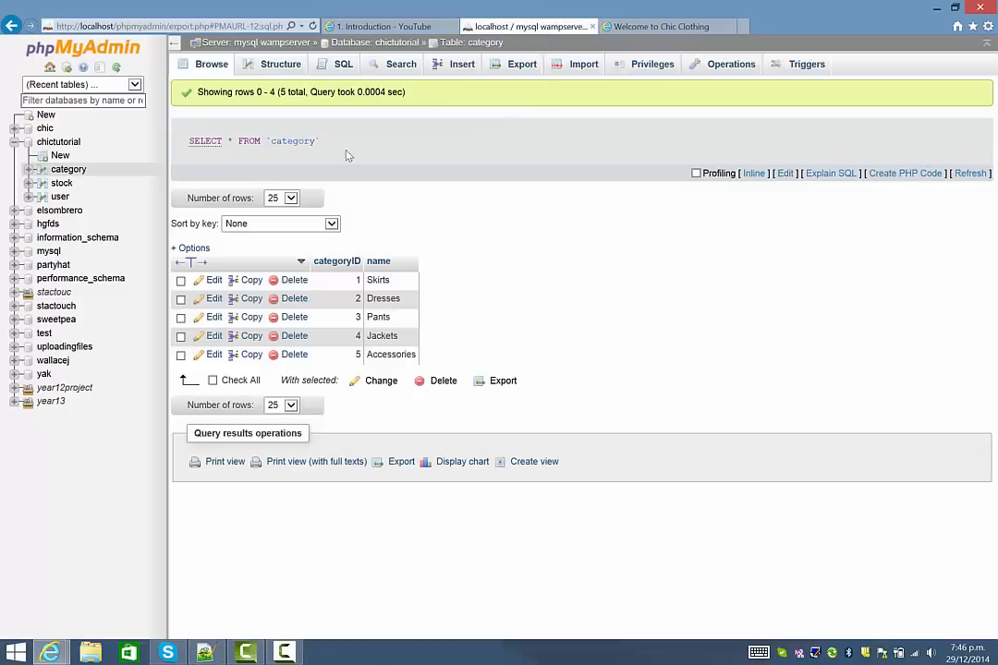
pyautogui.moveTo(300, 123)
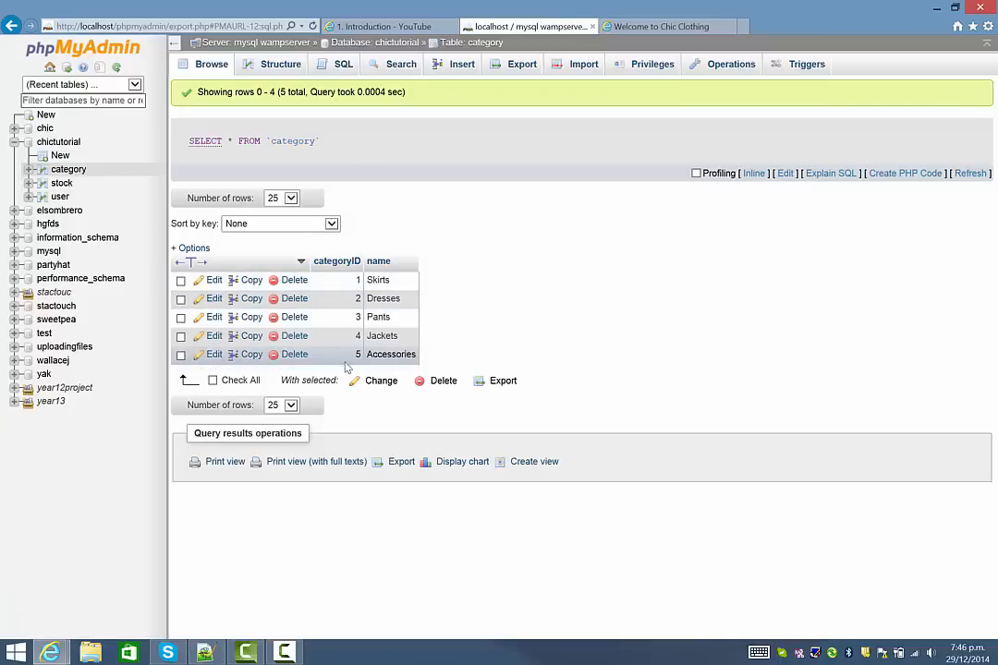
pyautogui.moveTo(61, 183)
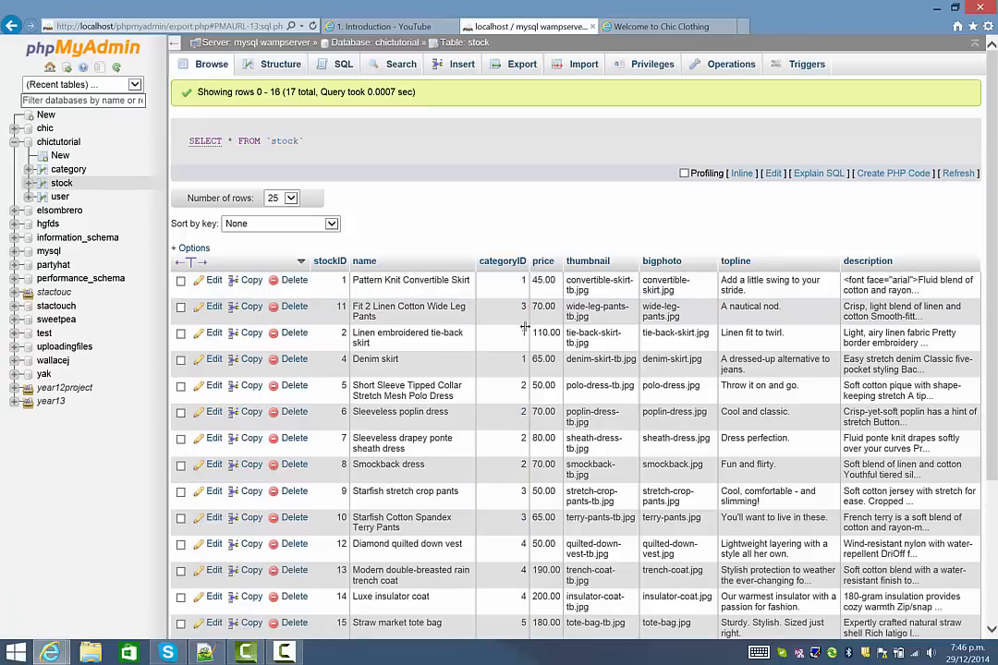
pyautogui.click(661, 26)
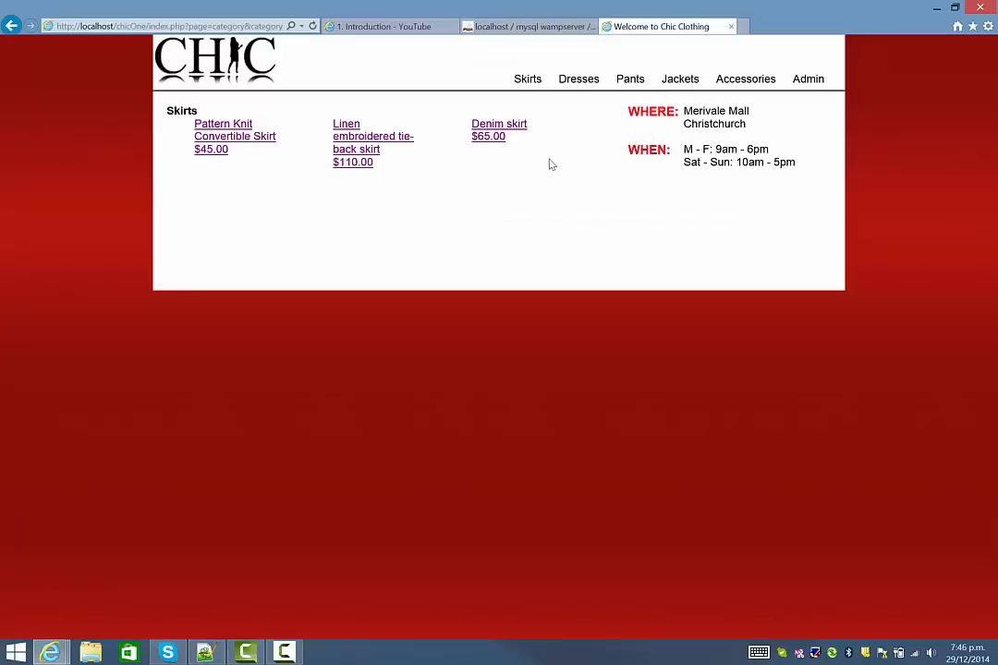
pyautogui.moveTo(746, 79)
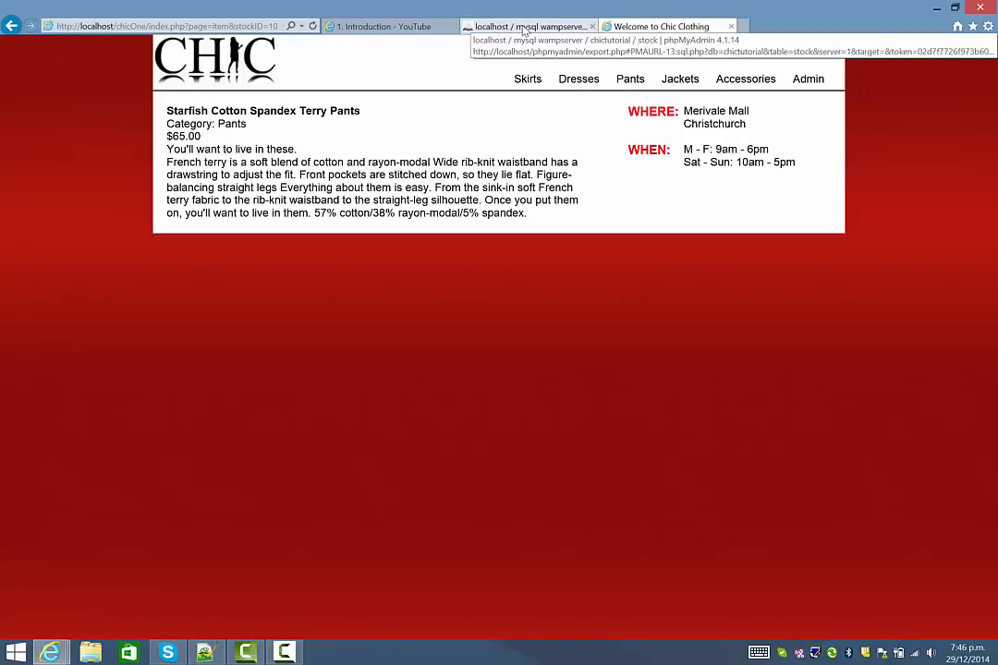
# Step: Check the stock rows, then return to the Starfish Cotton Spandex Terry Pants page ($65.00)
pyautogui.click(528, 26)
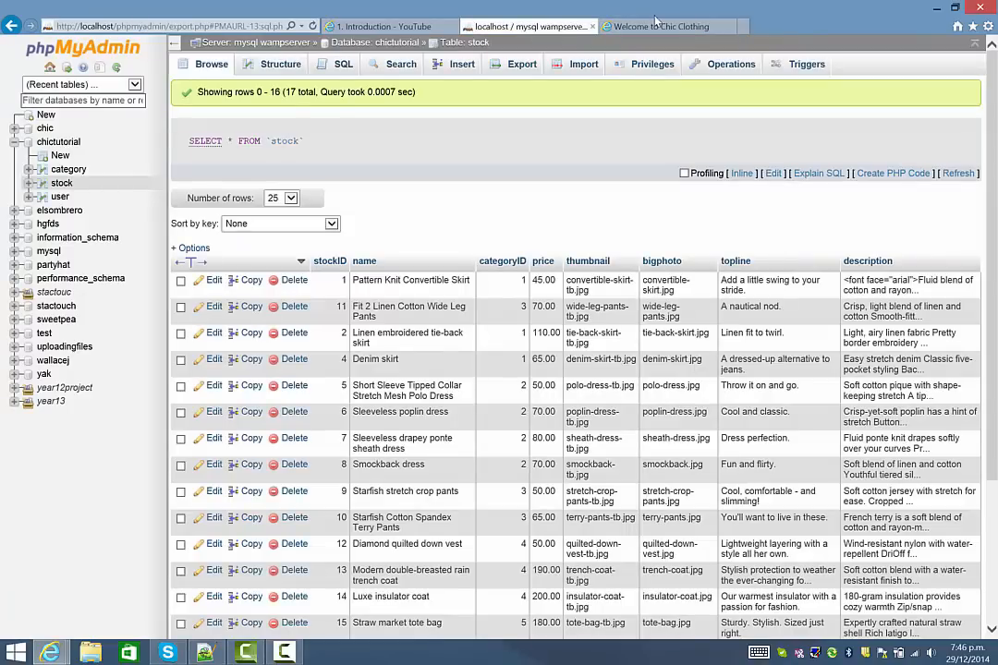
pyautogui.click(660, 26)
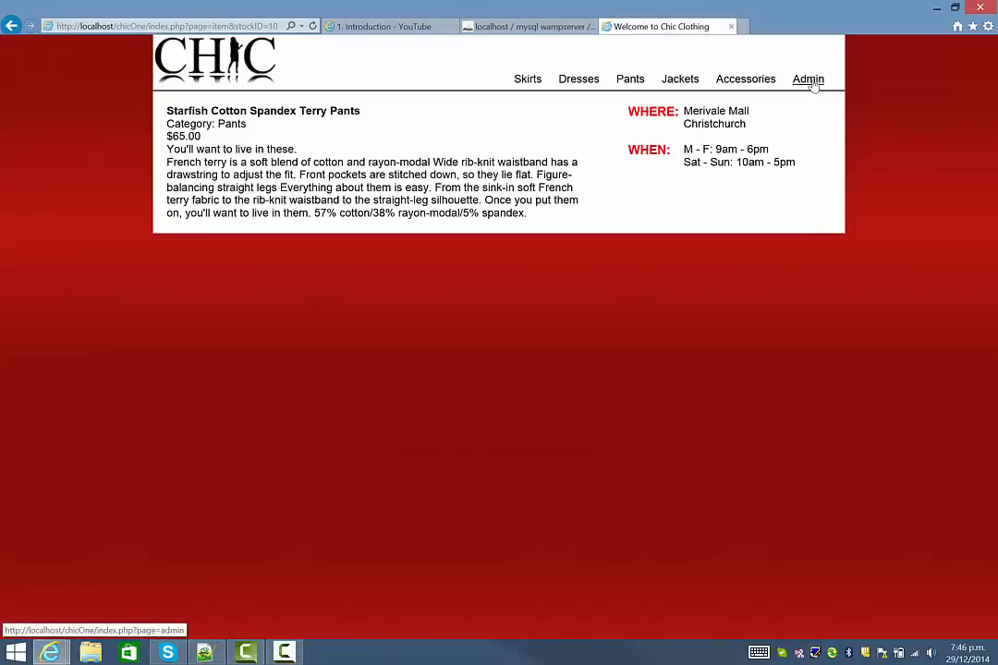
# Step: Log into the admin panel, retrying with 'username' after the rejected 'asd' login
pyautogui.click(807, 79)
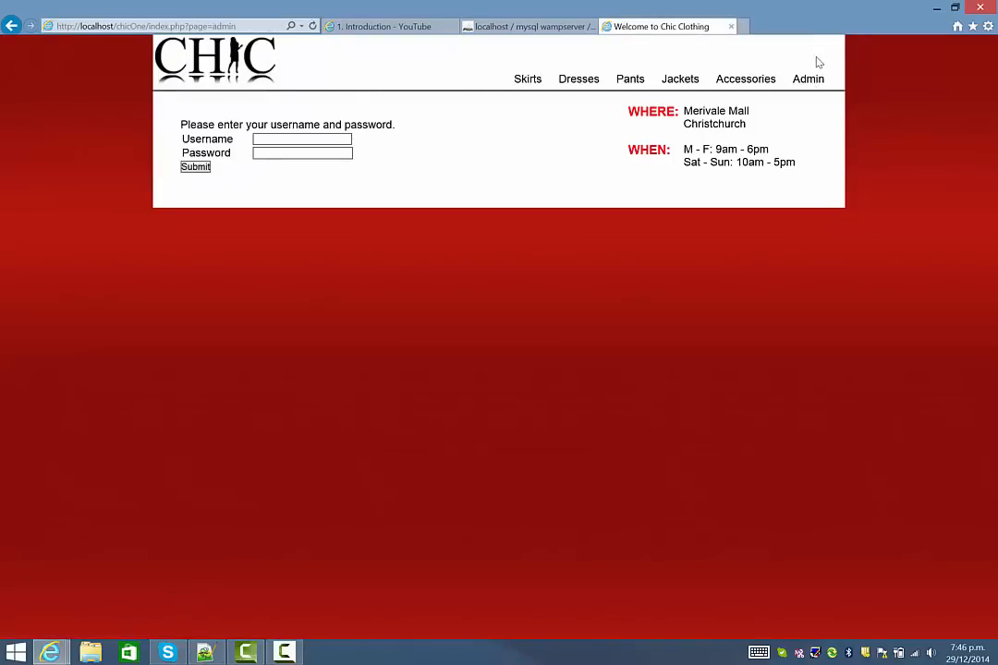
pyautogui.click(301, 139)
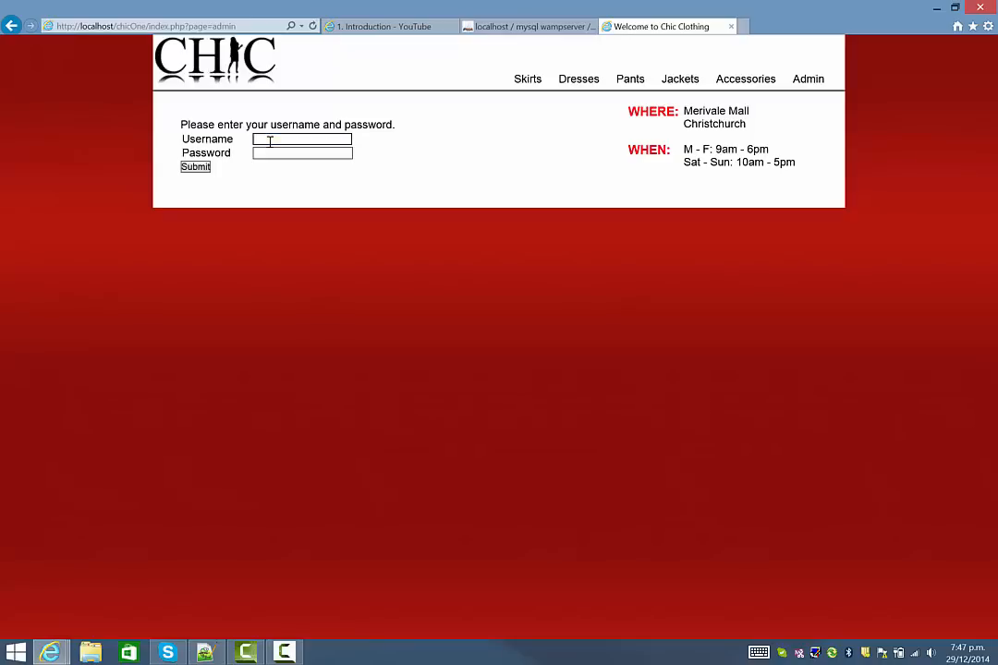
pyautogui.write('asd')
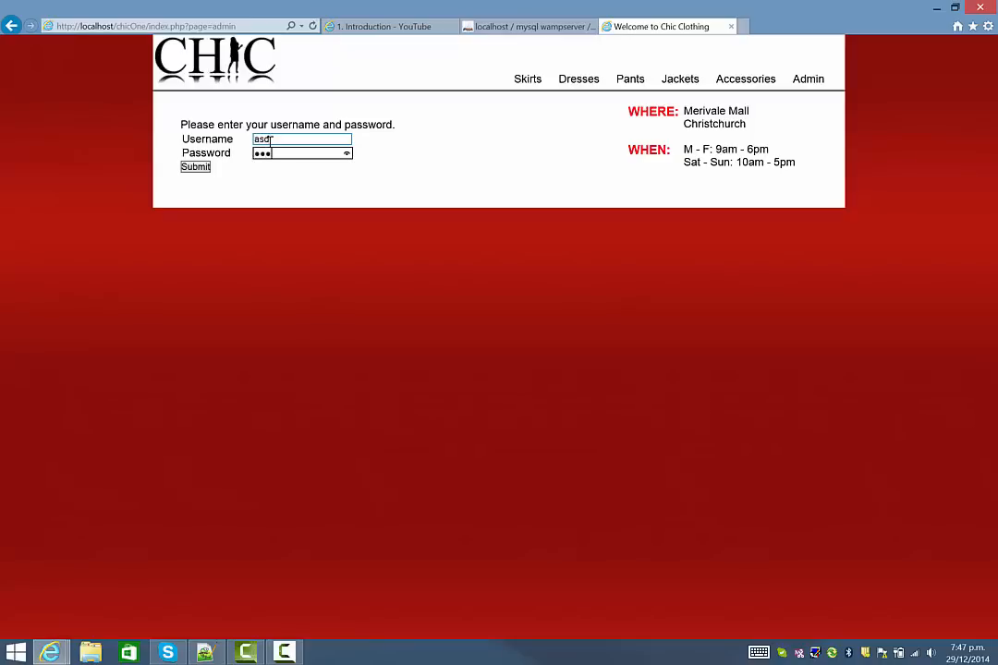
pyautogui.click(195, 168)
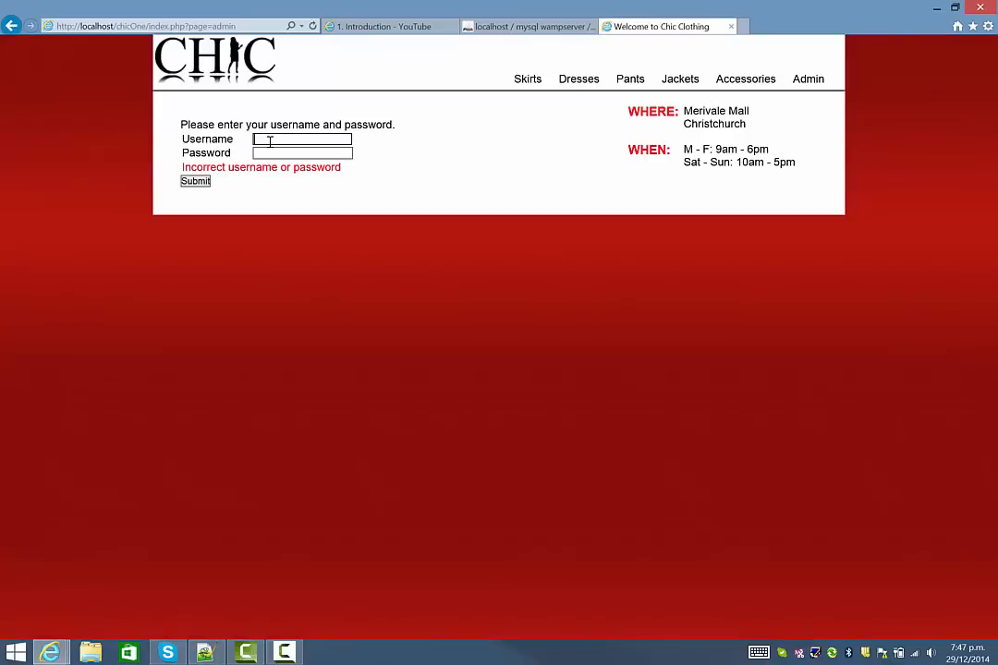
pyautogui.write('username')
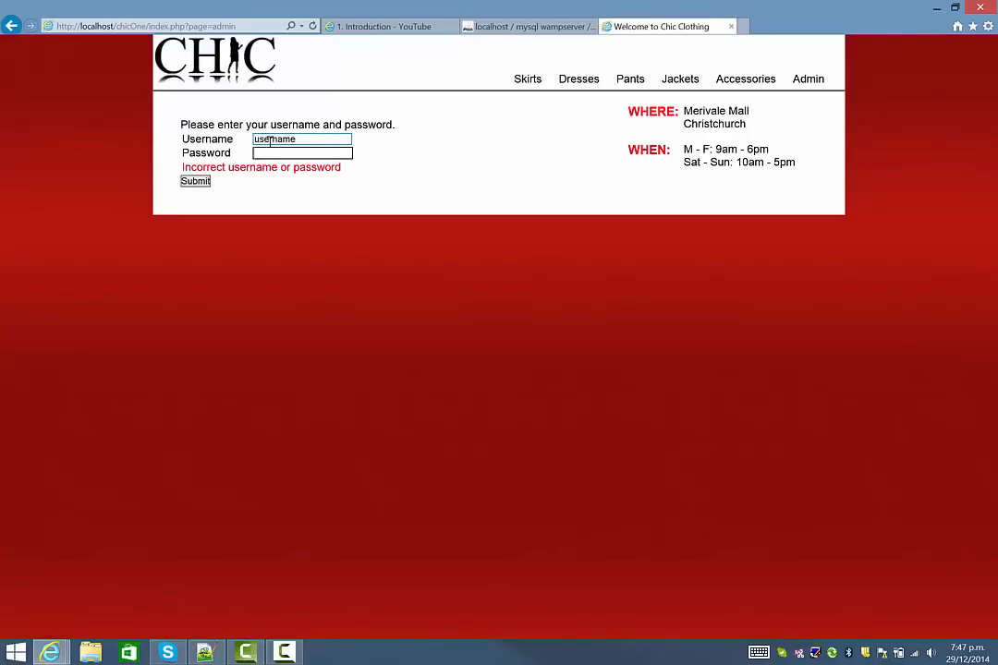
pyautogui.click(195, 180)
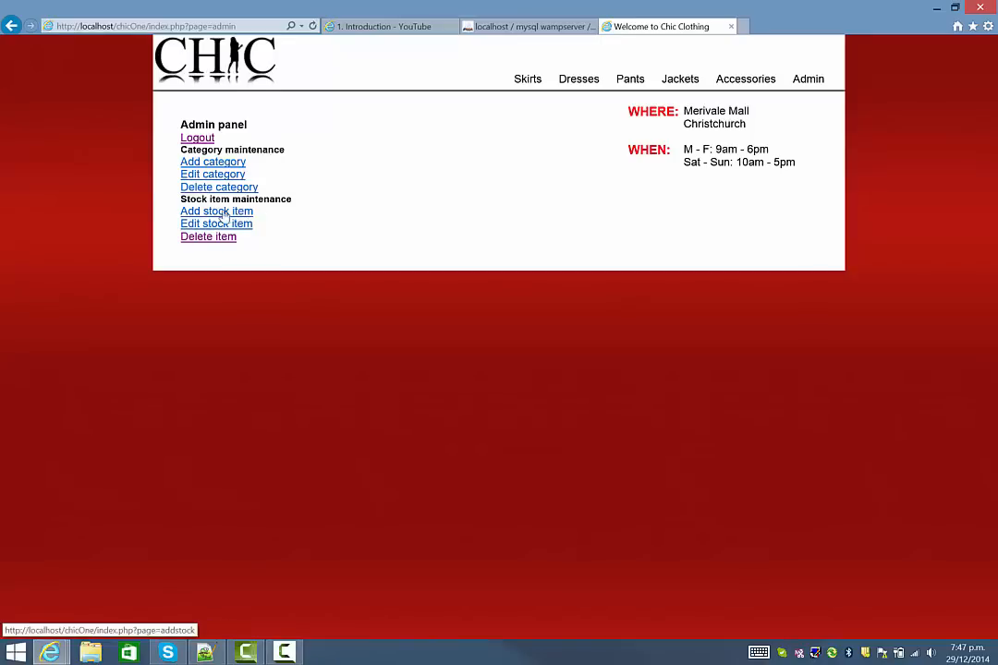
pyautogui.moveTo(319, 157)
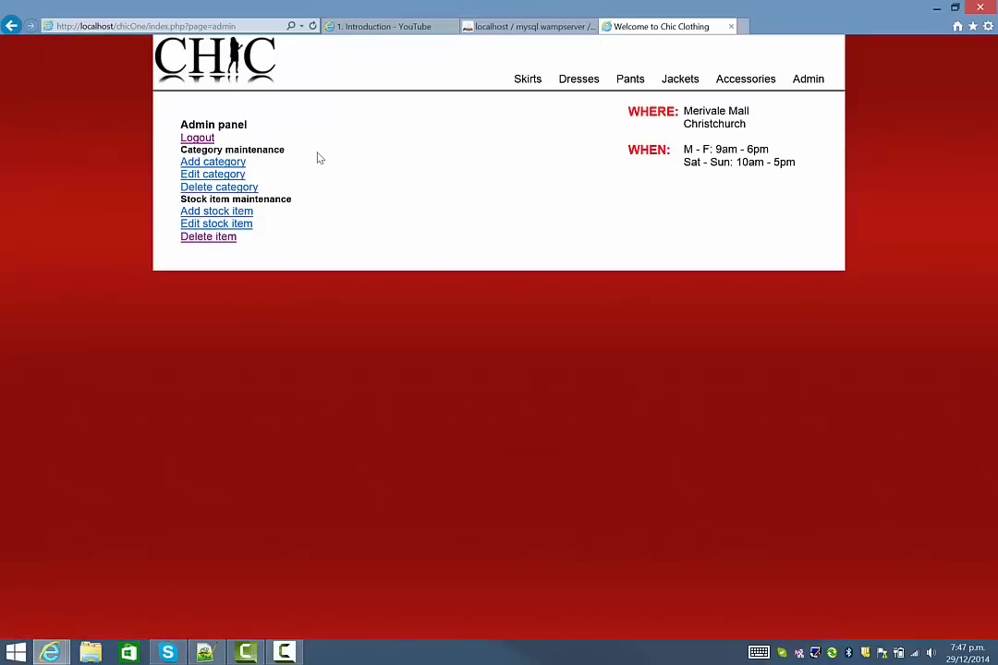
pyautogui.moveTo(300, 185)
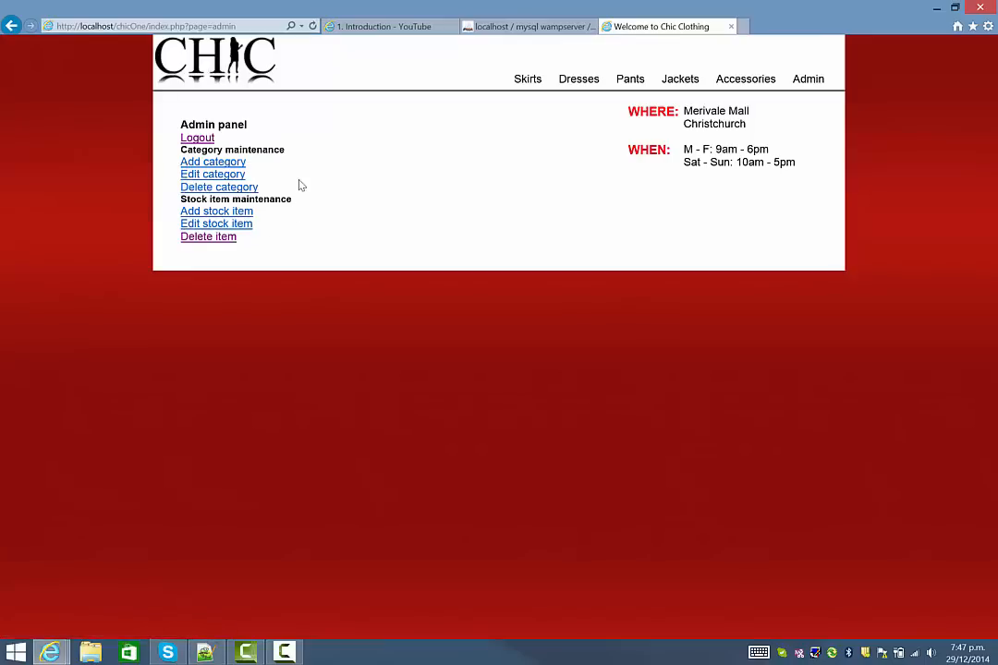
pyautogui.moveTo(212, 174)
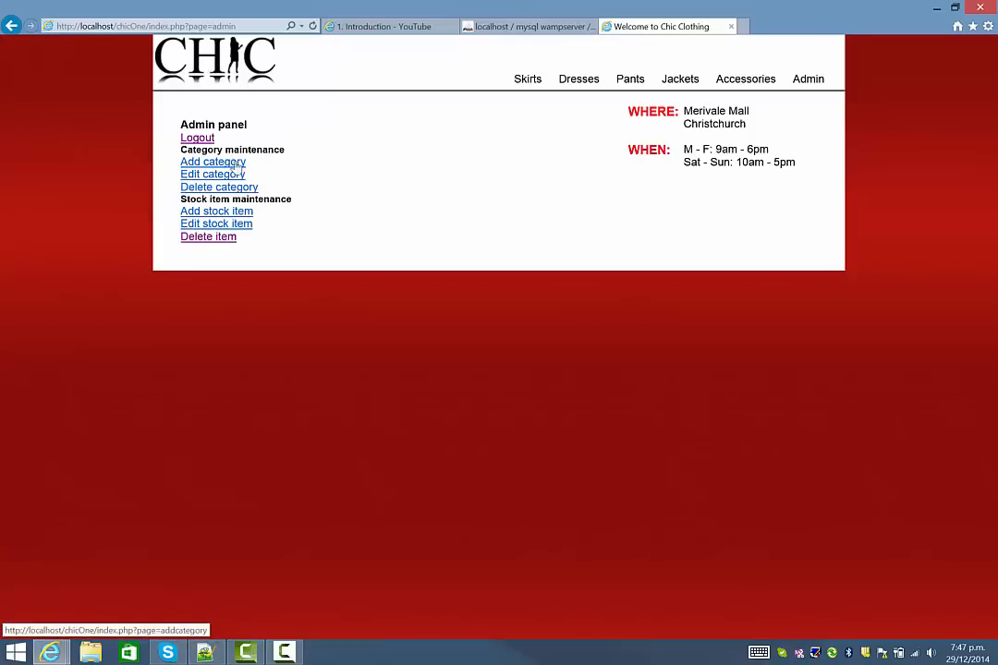
pyautogui.click(212, 162)
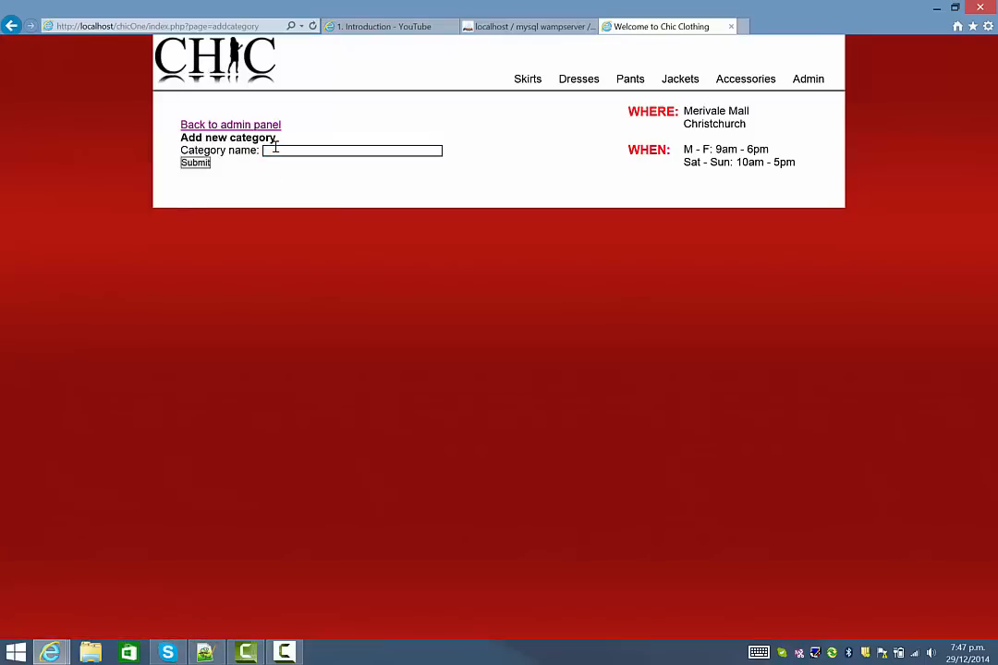
pyautogui.write('Test')
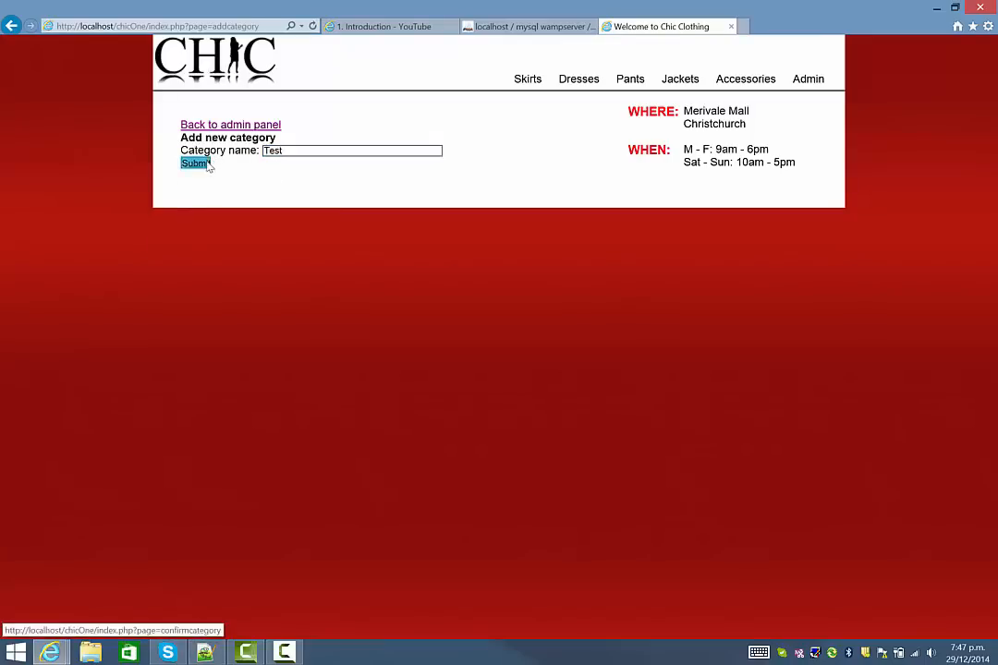
pyautogui.click(194, 164)
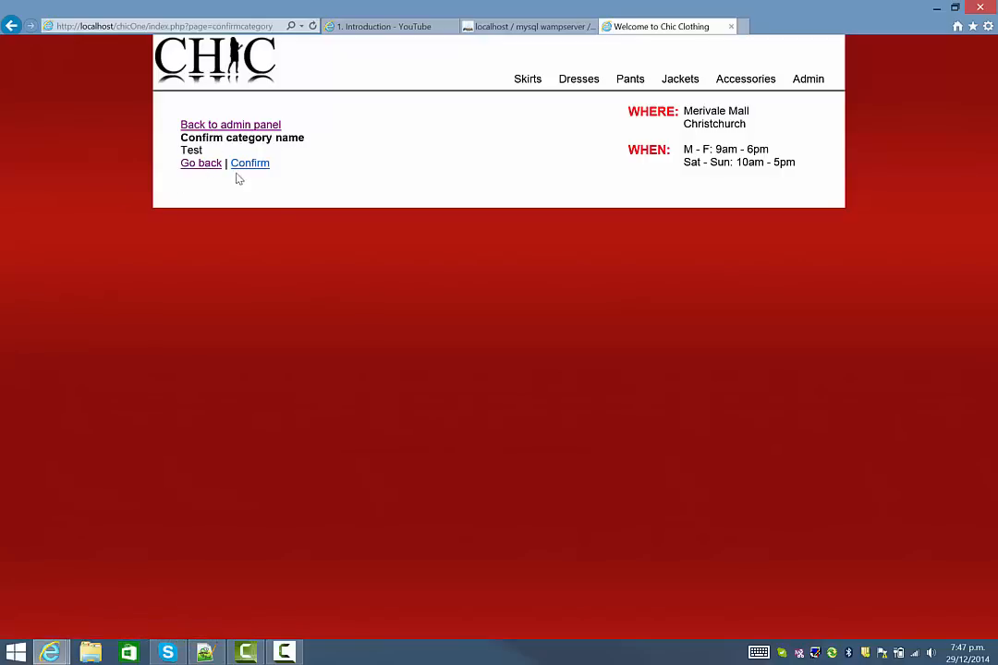
pyautogui.click(249, 163)
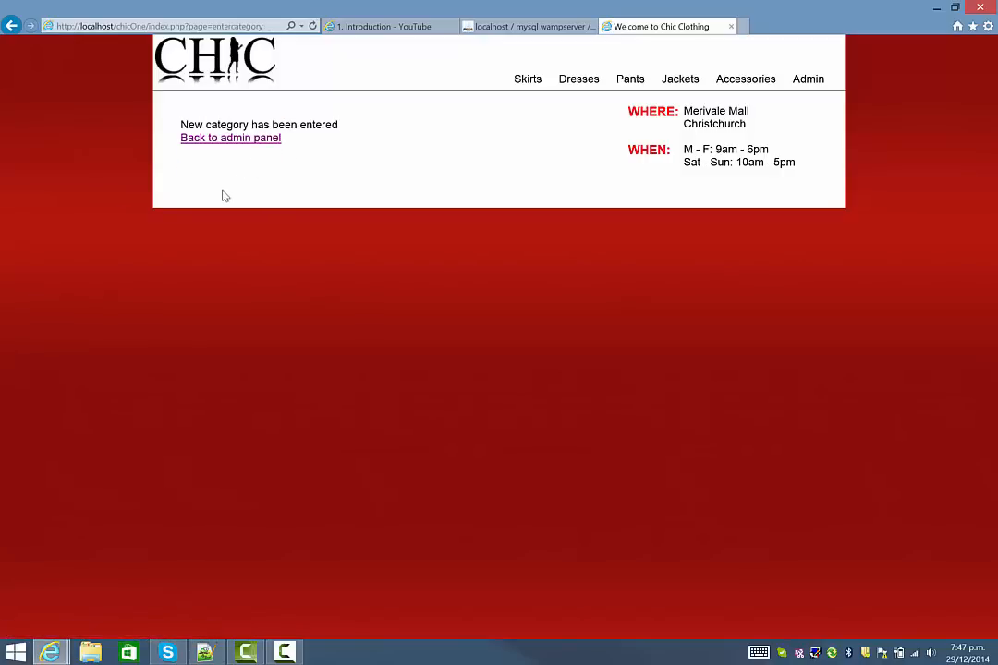
pyautogui.click(231, 137)
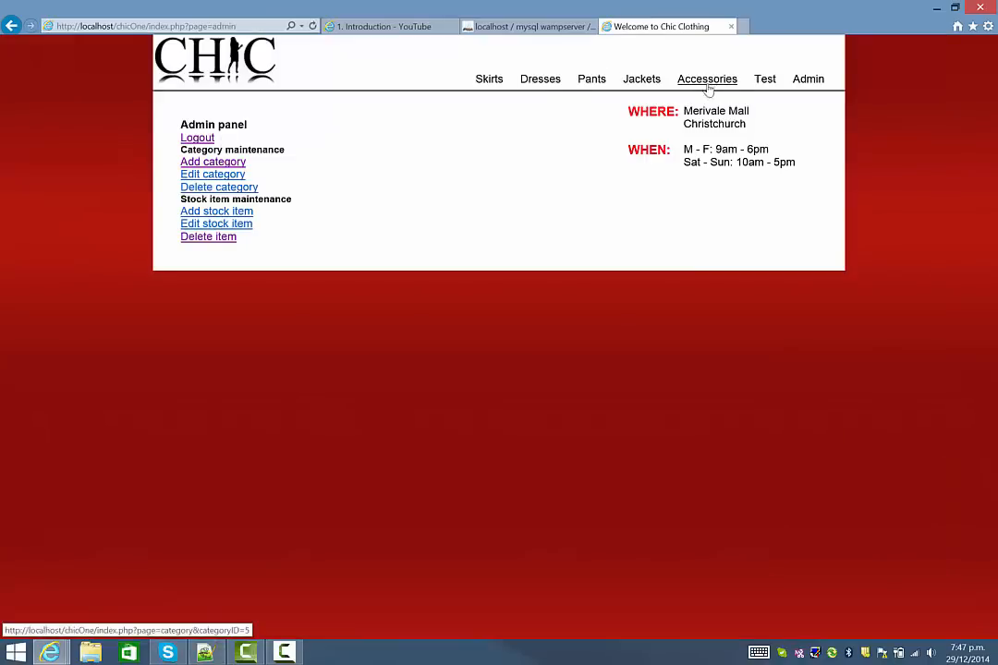
pyautogui.moveTo(621, 97)
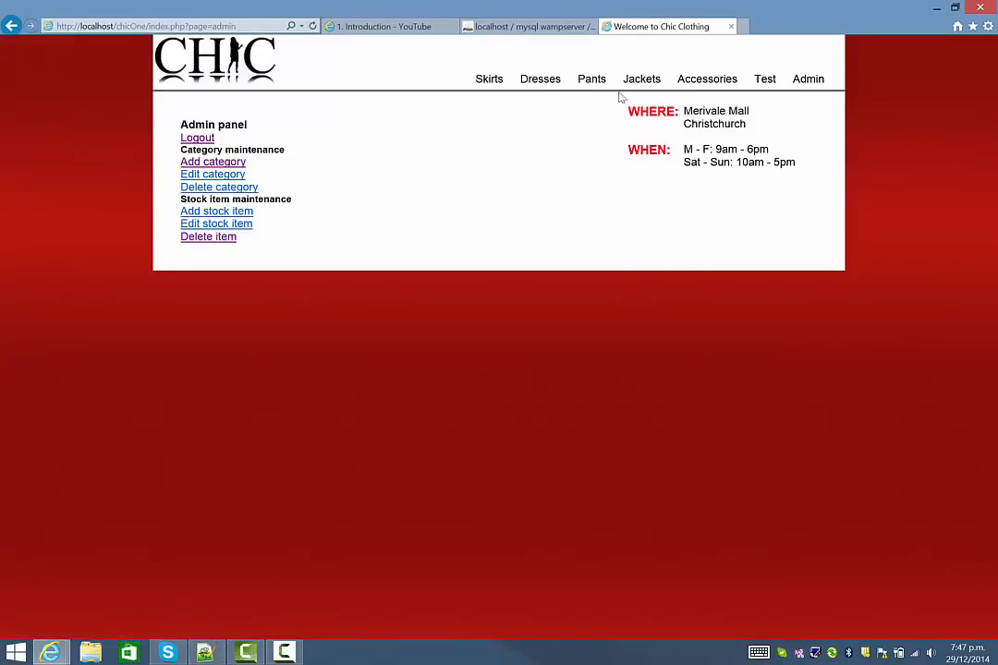
pyautogui.moveTo(506, 103)
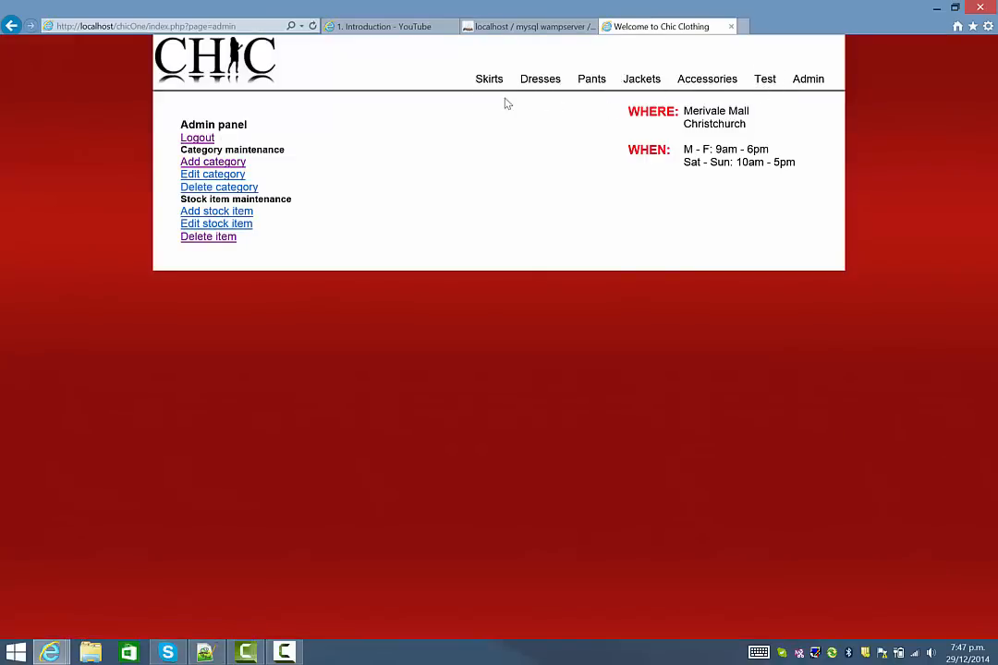
pyautogui.moveTo(212, 174)
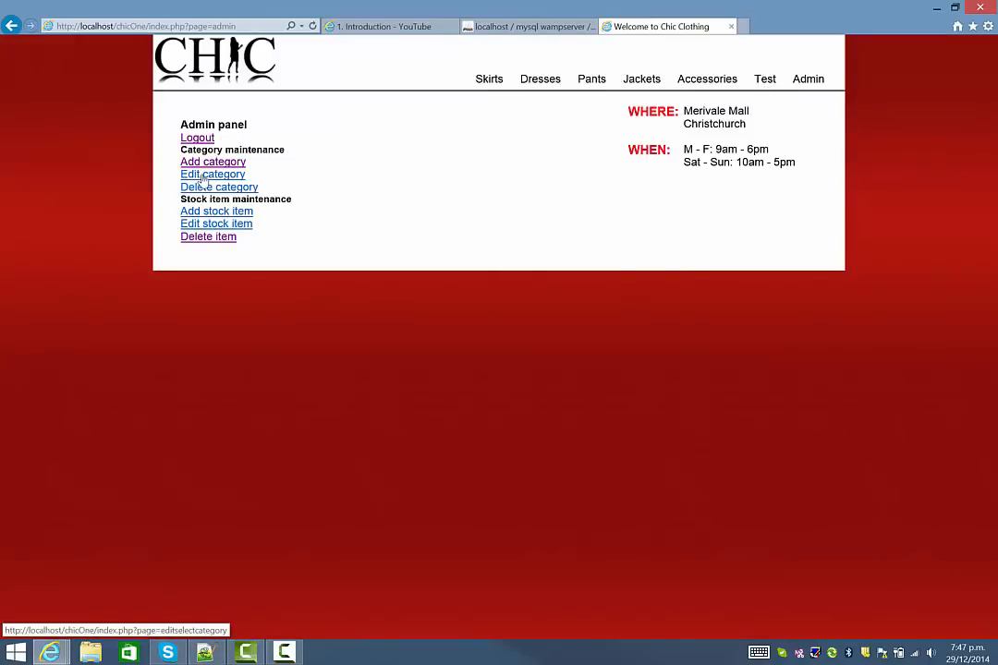
# Step: Rename the Test category to Test2
pyautogui.click(212, 174)
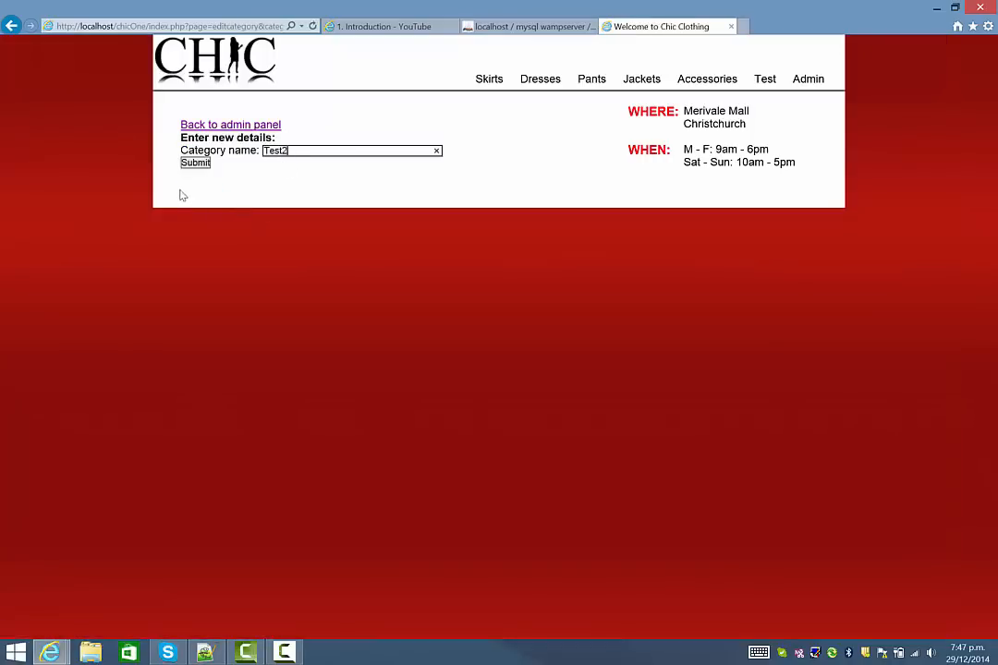
pyautogui.click(195, 162)
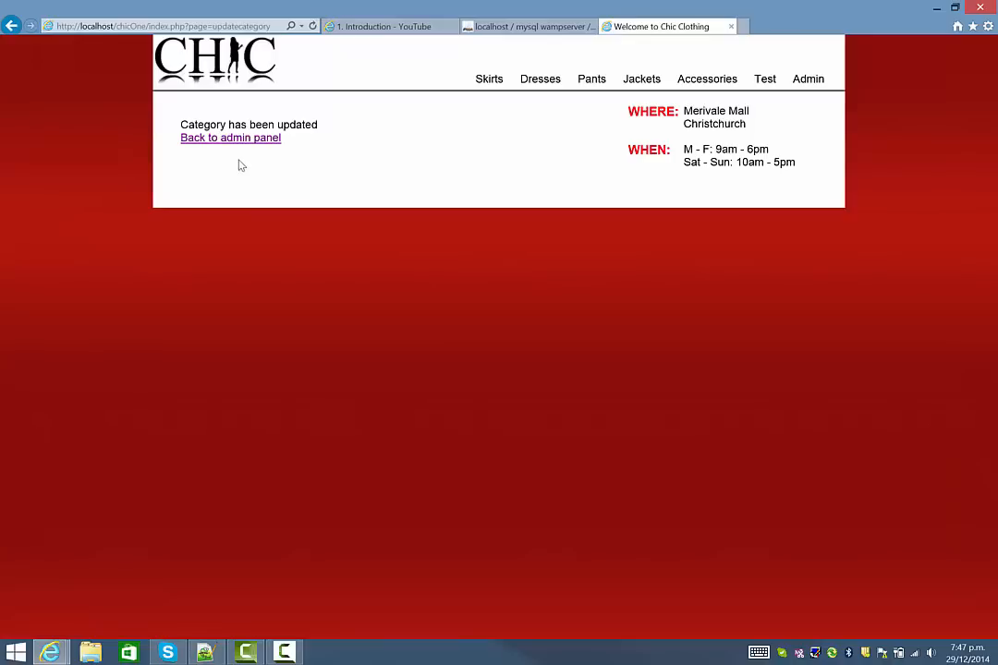
pyautogui.click(230, 136)
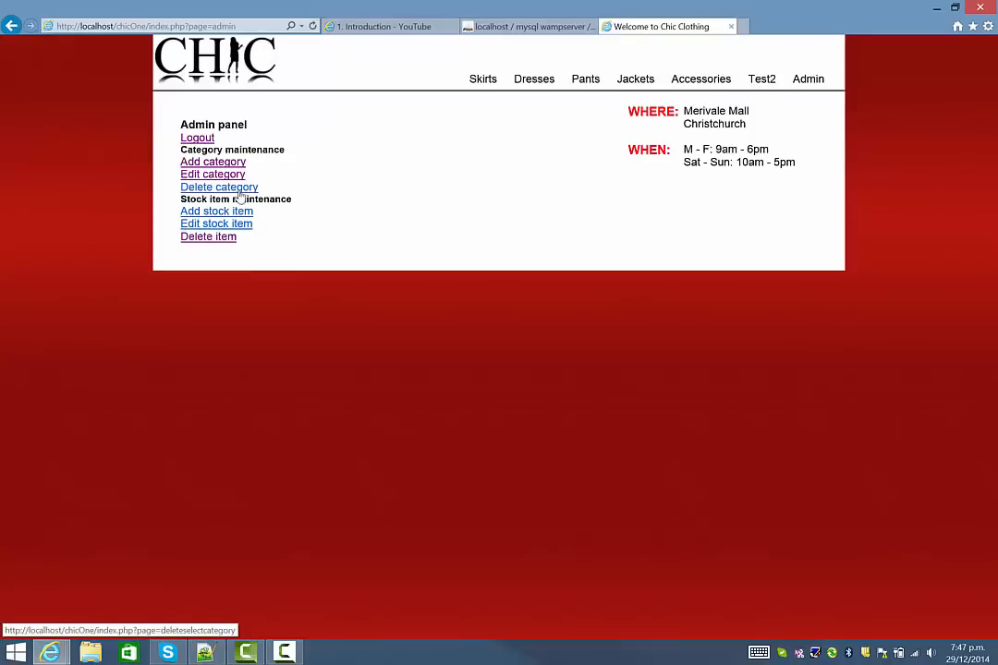
# Step: Delete the Test2 category
pyautogui.click(219, 187)
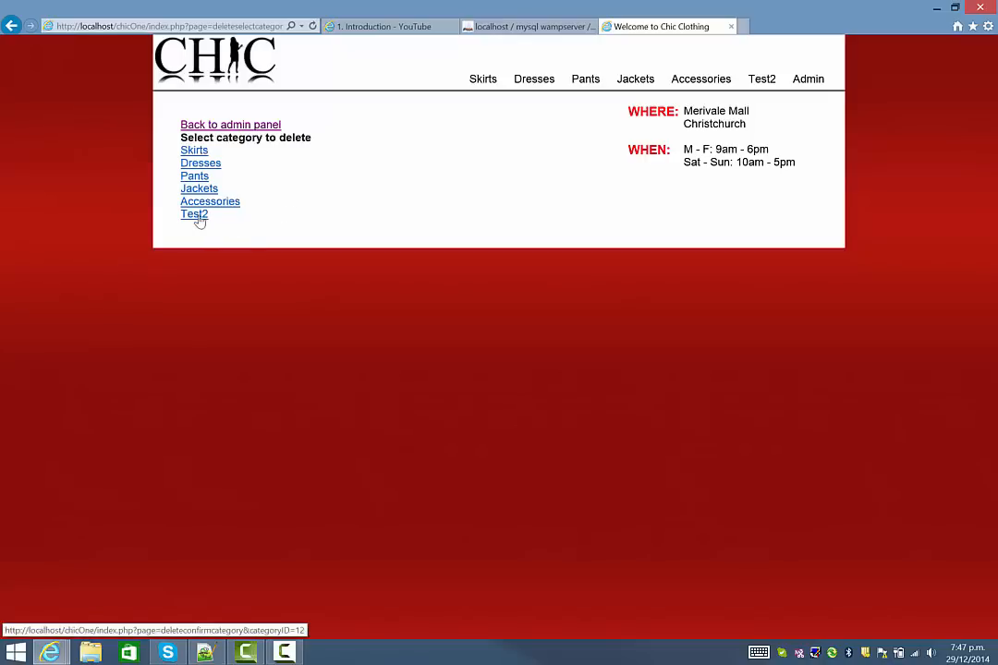
pyautogui.click(194, 214)
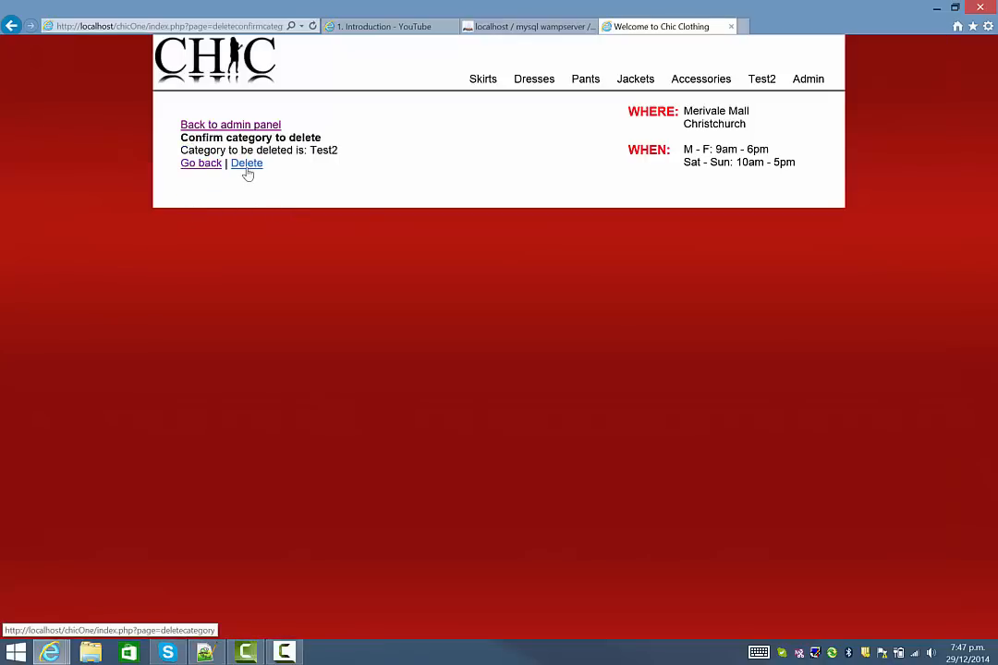
pyautogui.click(247, 163)
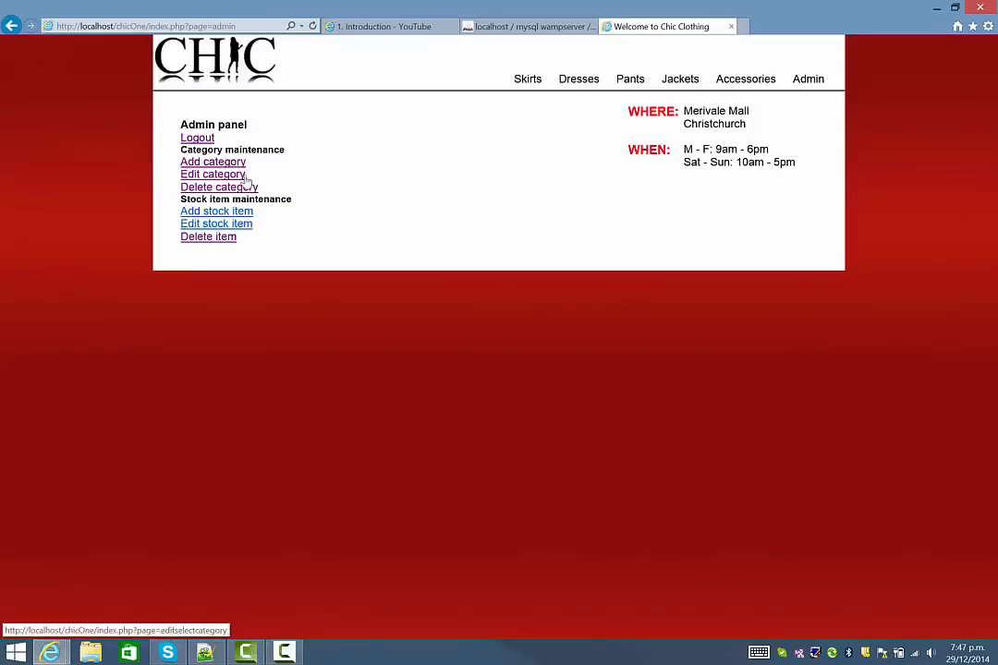
pyautogui.click(219, 187)
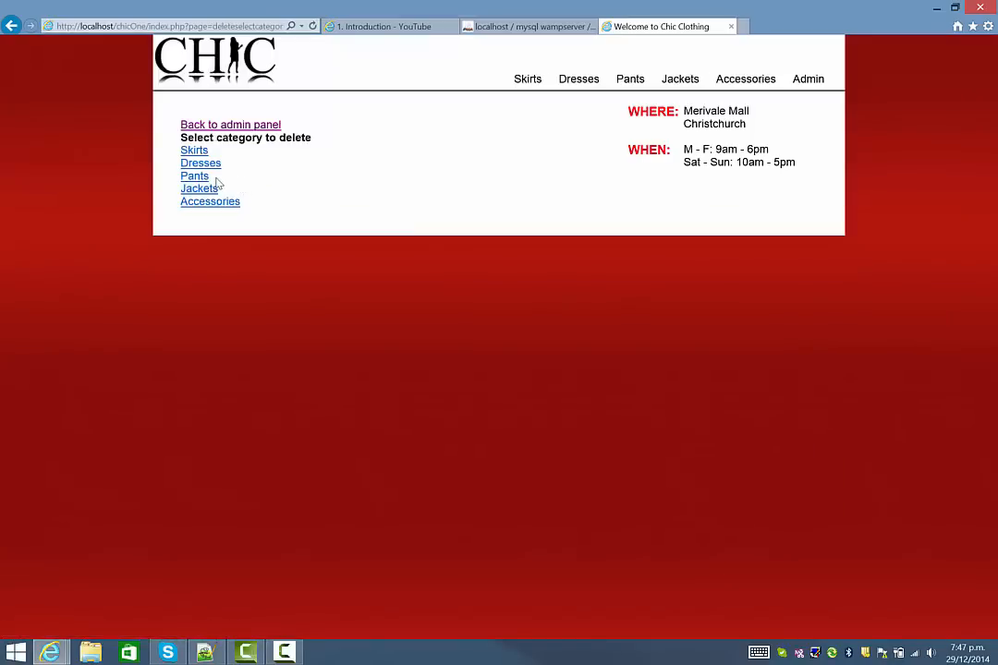
pyautogui.click(194, 149)
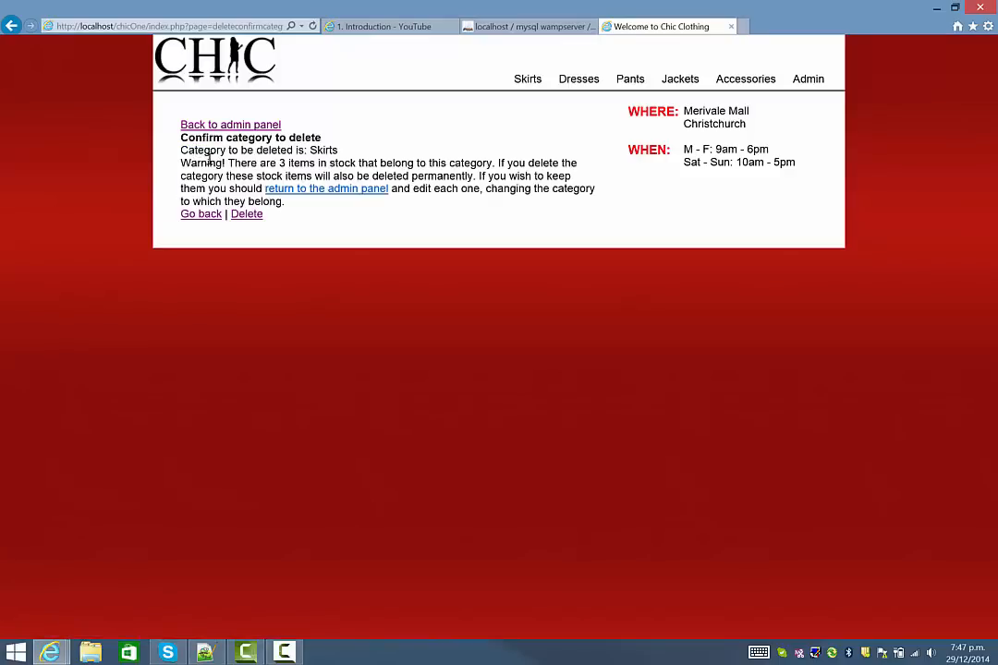
pyautogui.moveTo(180, 163); pyautogui.dragTo(414, 163)
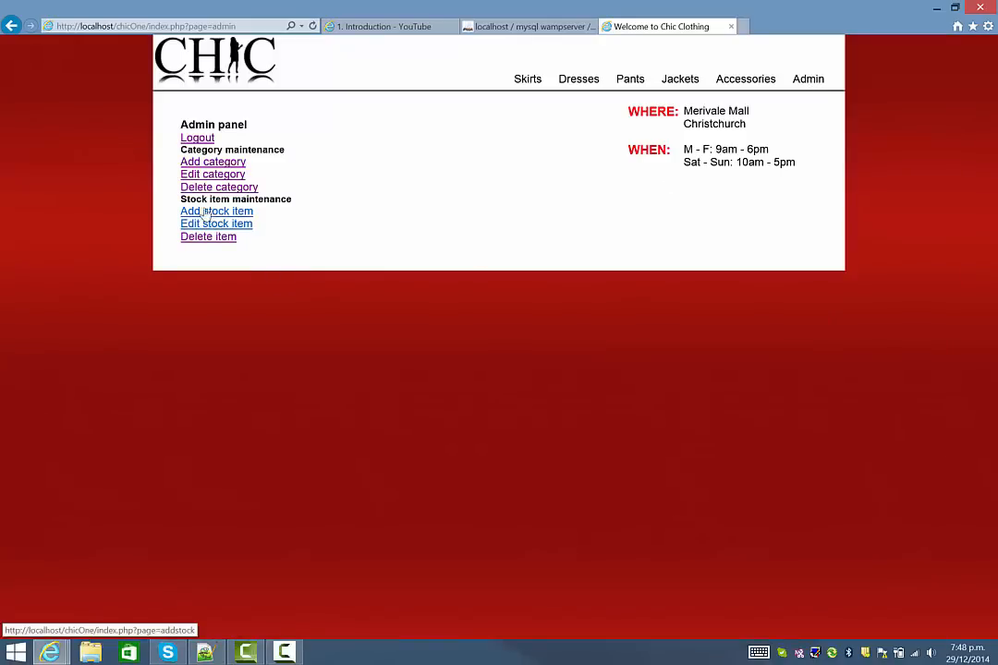
# Step: Open the add-stock-item form and try its name, Category and Description fields
pyautogui.click(217, 210)
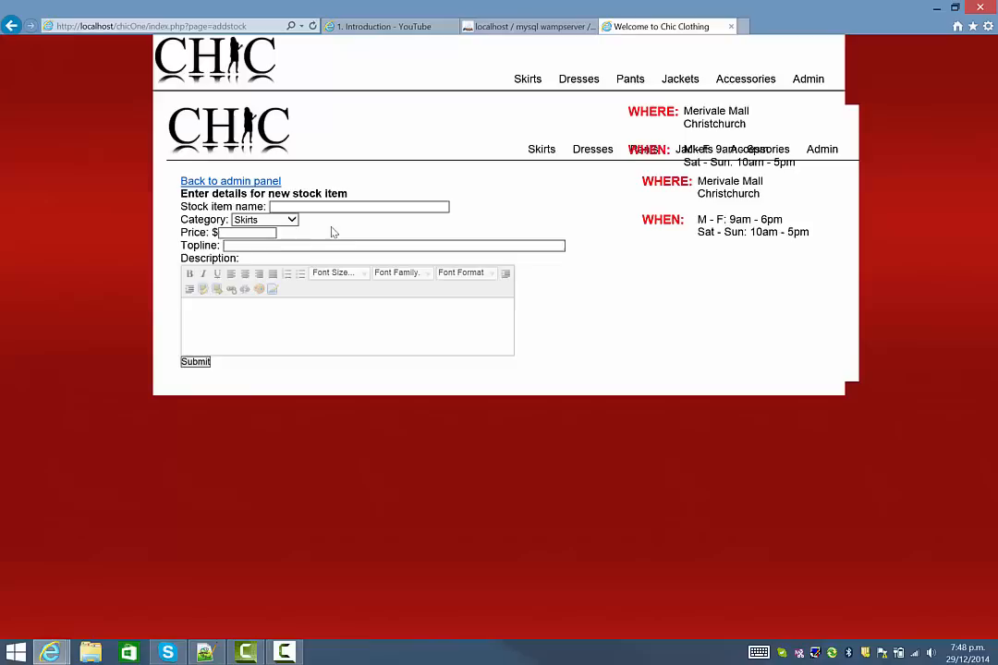
pyautogui.moveTo(534, 153)
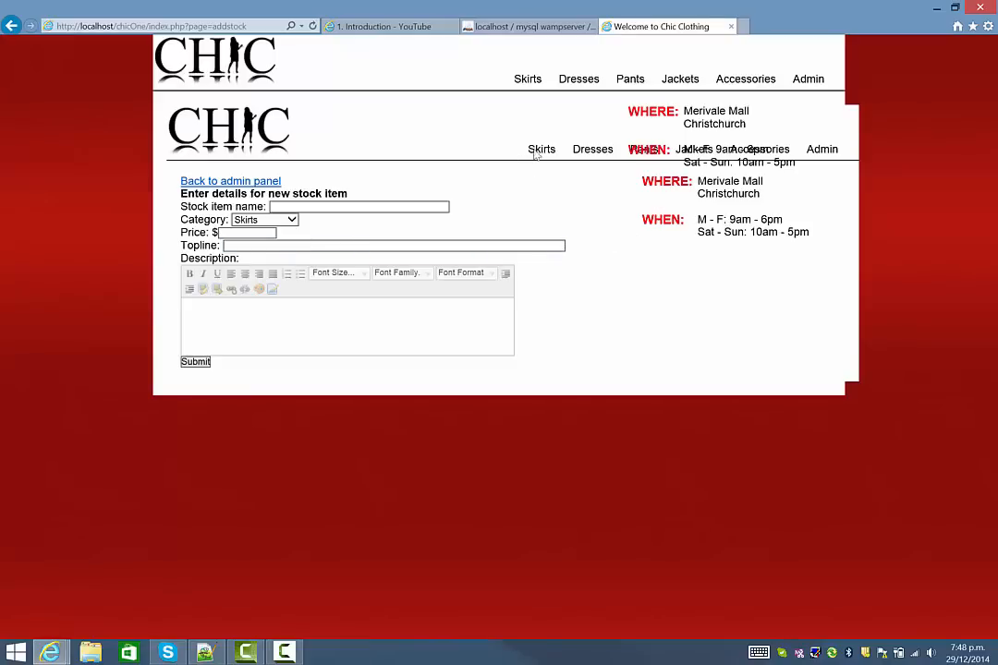
pyautogui.moveTo(635, 229)
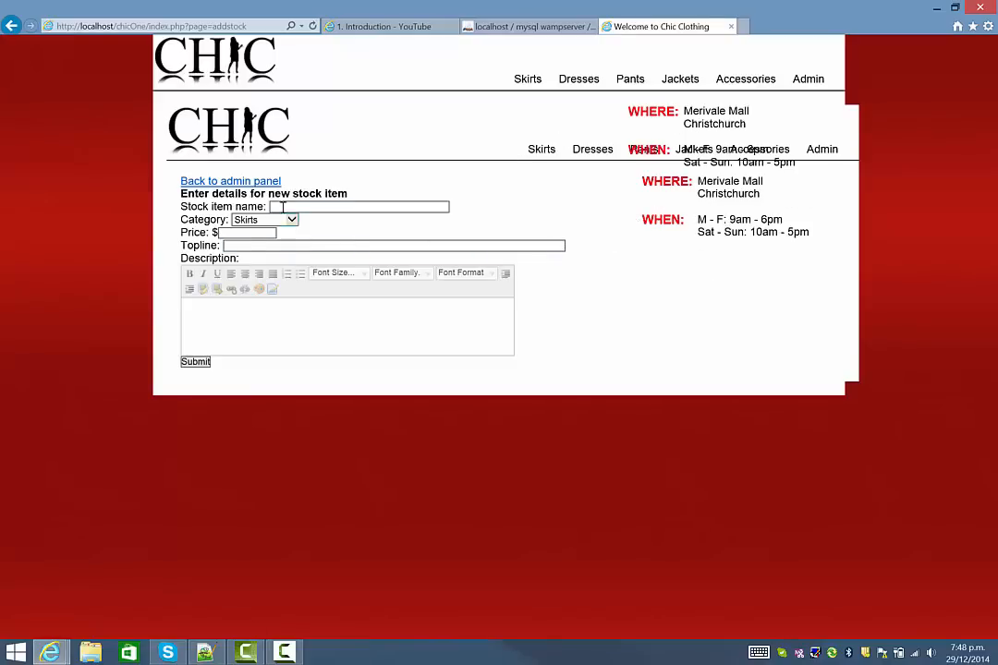
pyautogui.click(263, 219)
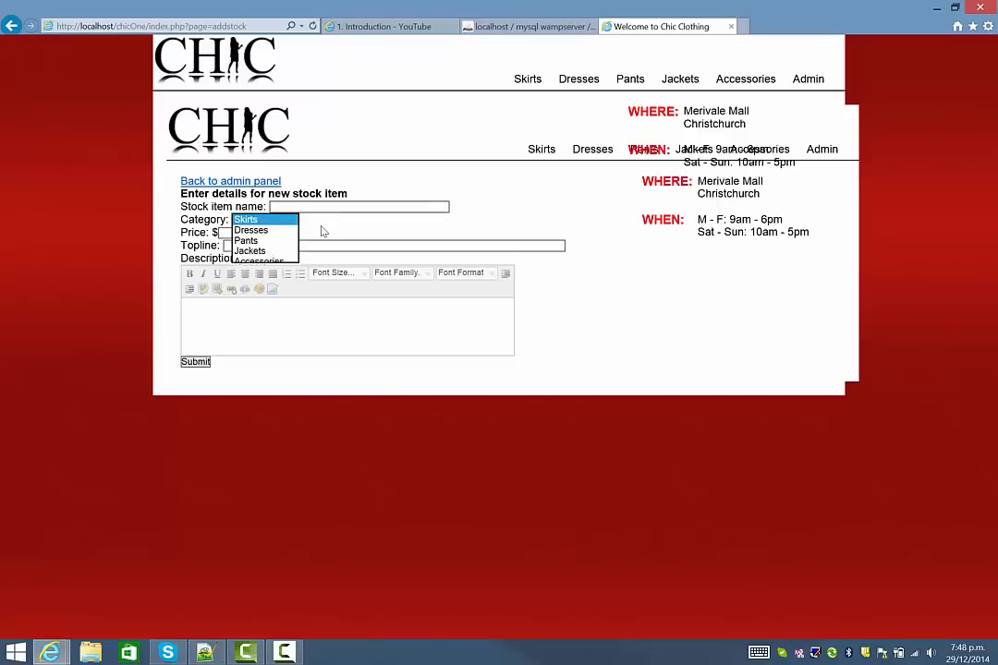
pyautogui.click(245, 219)
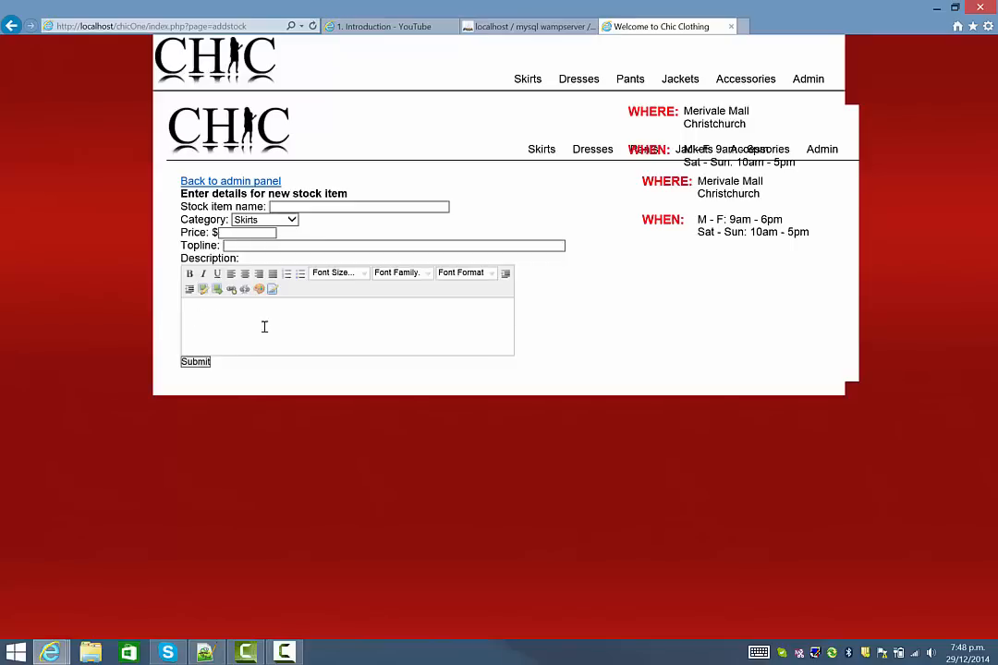
pyautogui.write('asd')
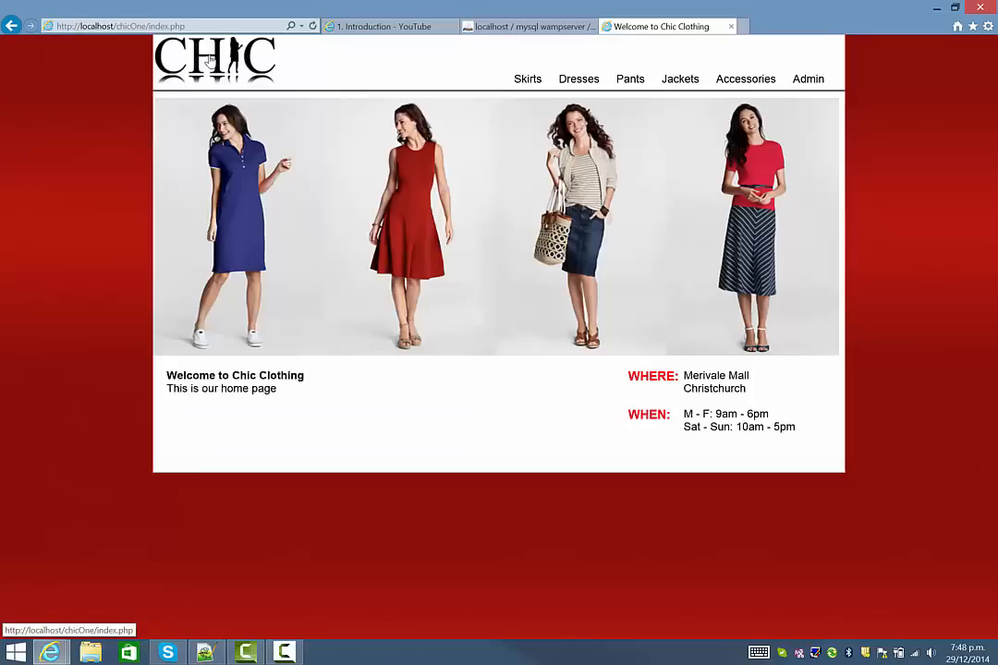
pyautogui.moveTo(503, 254)
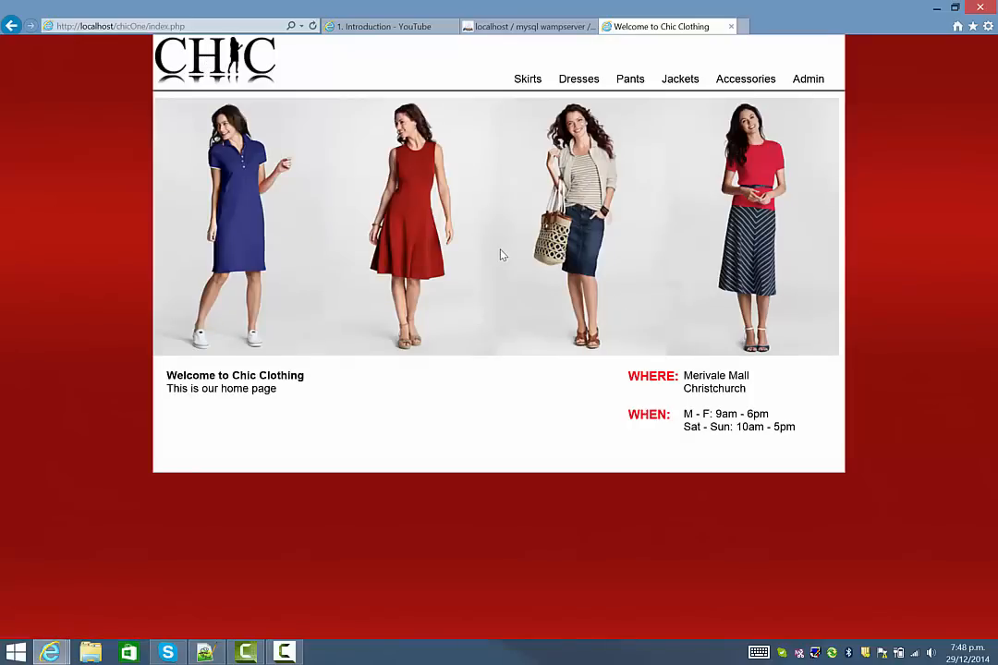
pyautogui.moveTo(621, 300)
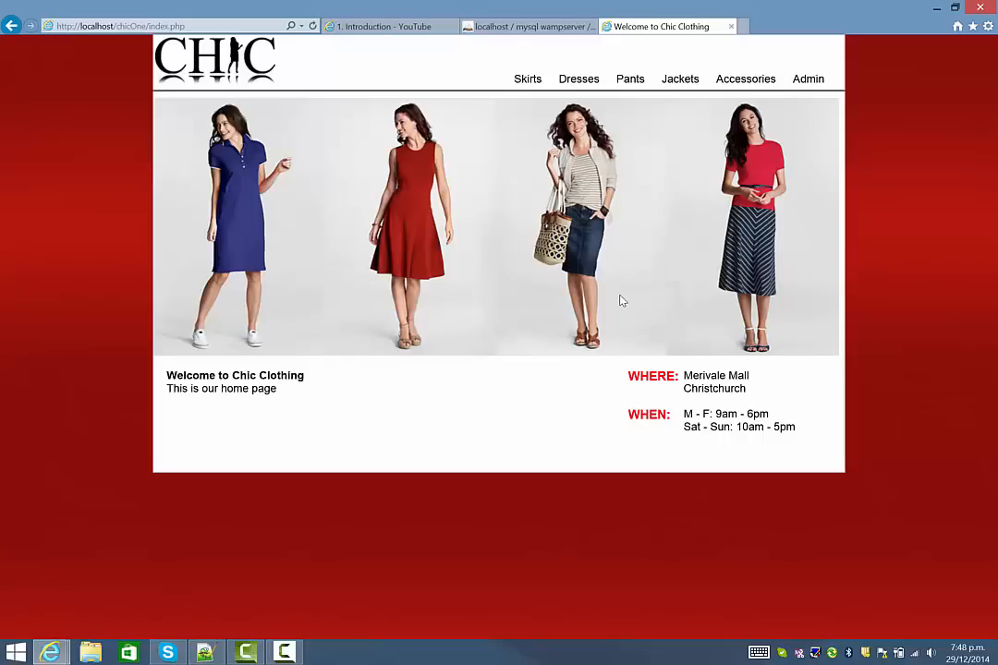
pyautogui.moveTo(356, 607)
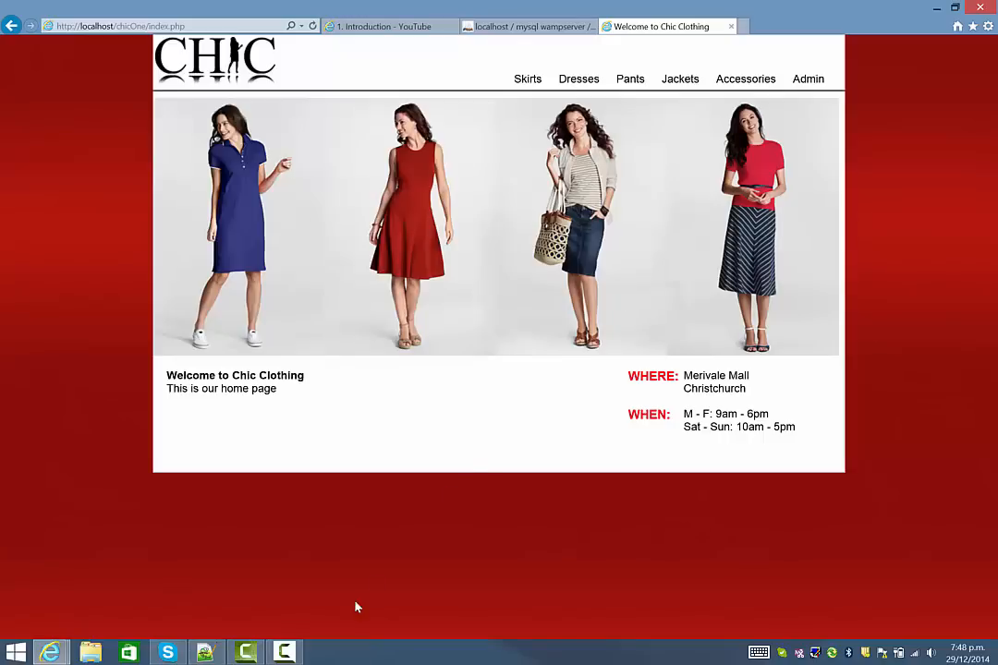